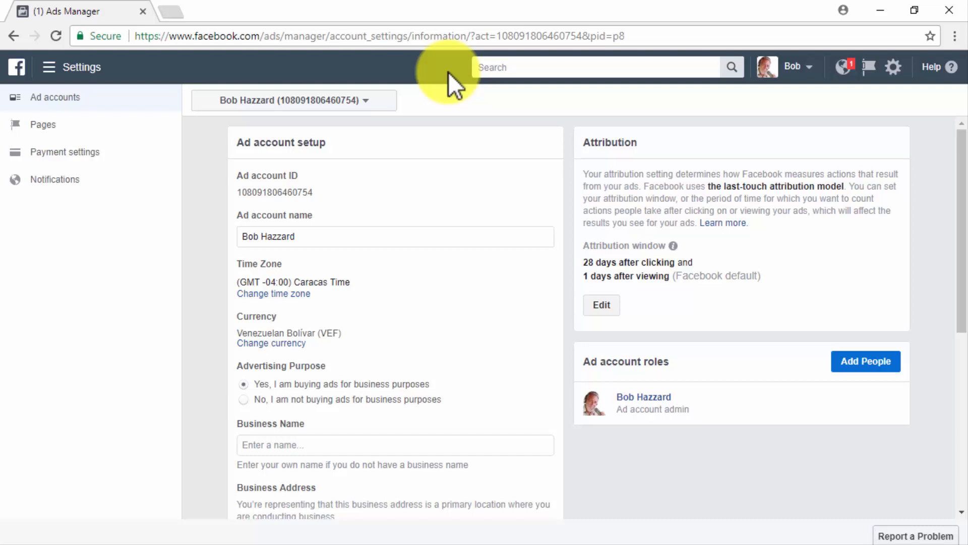
Go through the all-tools menu to the Assets > Audiences page.
{"action": "left_click", "coordinate": [49, 67]}
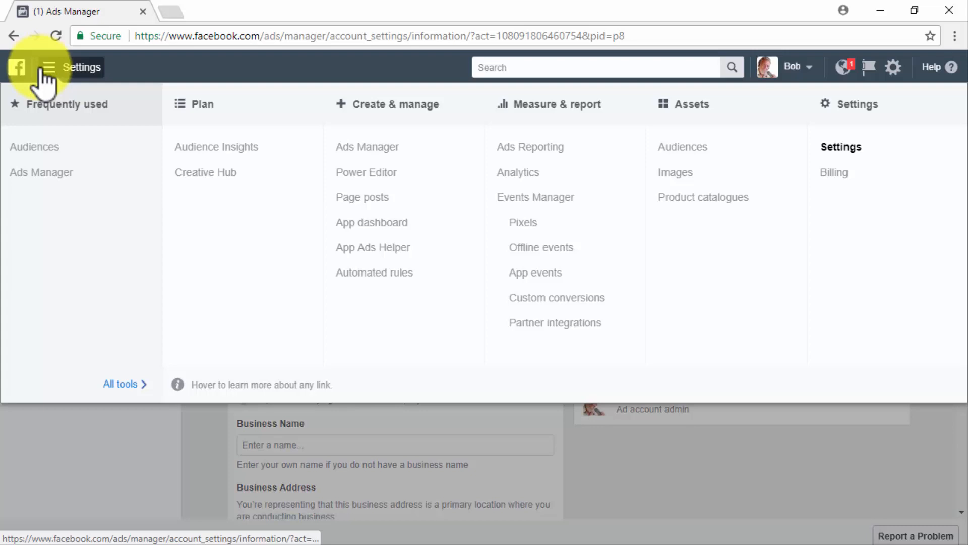
{"action": "mouse_move", "coordinate": [618, 96]}
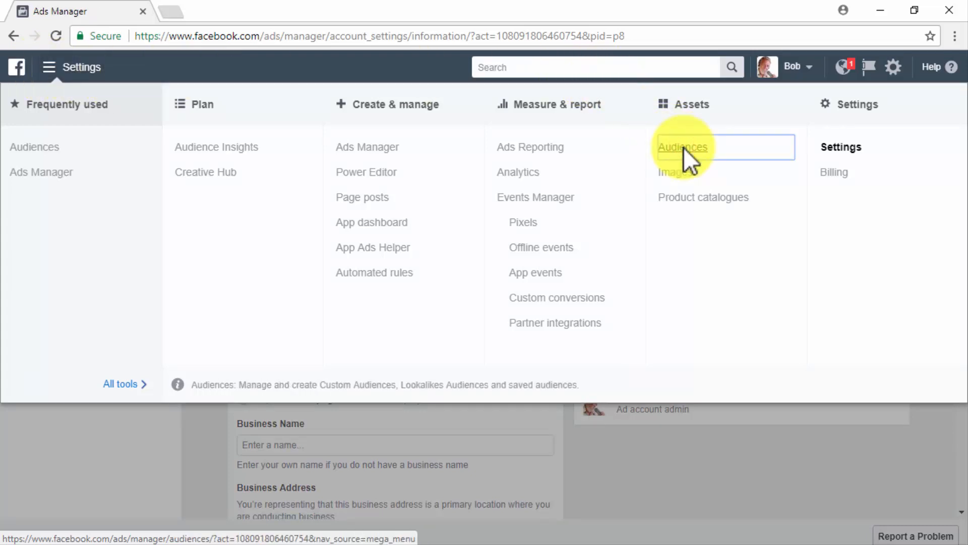
{"action": "left_click", "coordinate": [682, 147]}
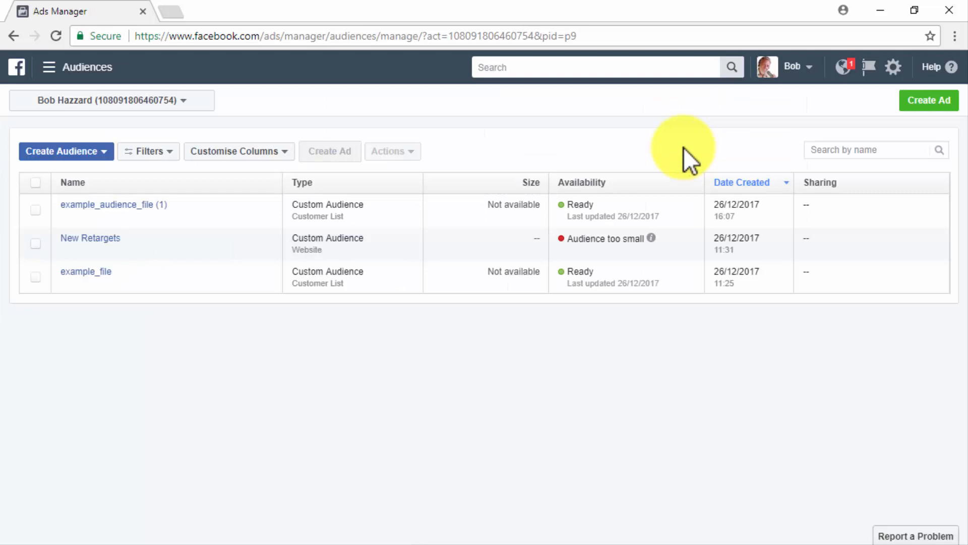
{"action": "mouse_move", "coordinate": [442, 151]}
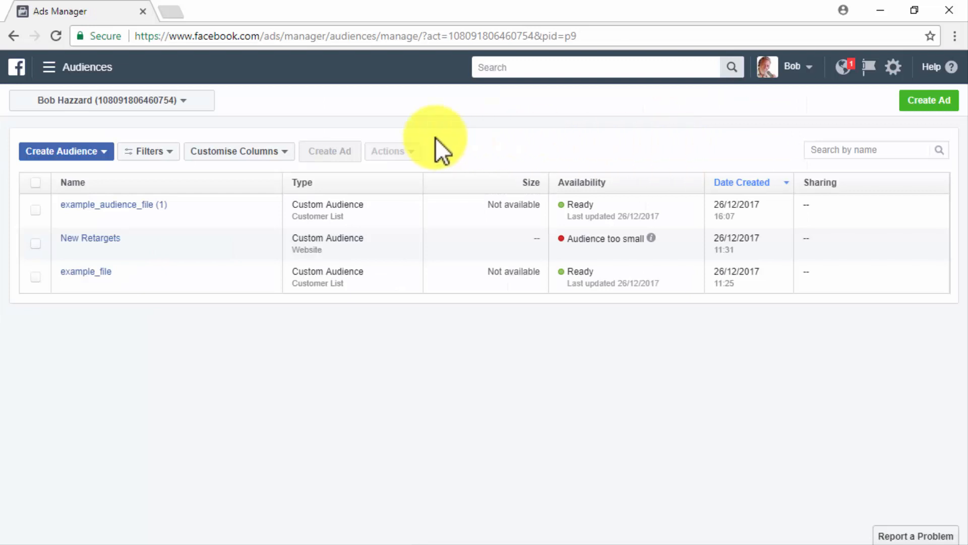
Choose Custom Audience from the Create Audience dropdown.
{"action": "left_click", "coordinate": [60, 151]}
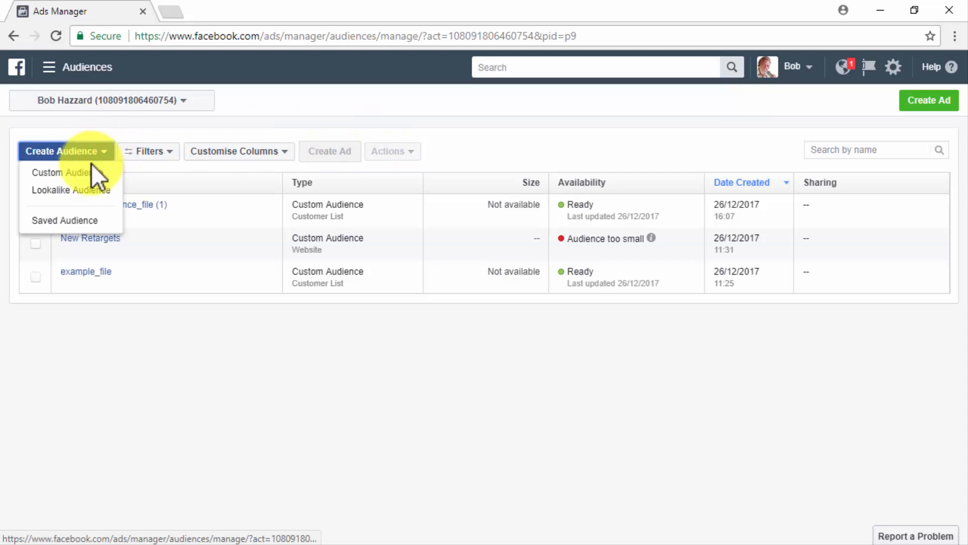
{"action": "mouse_move", "coordinate": [66, 173]}
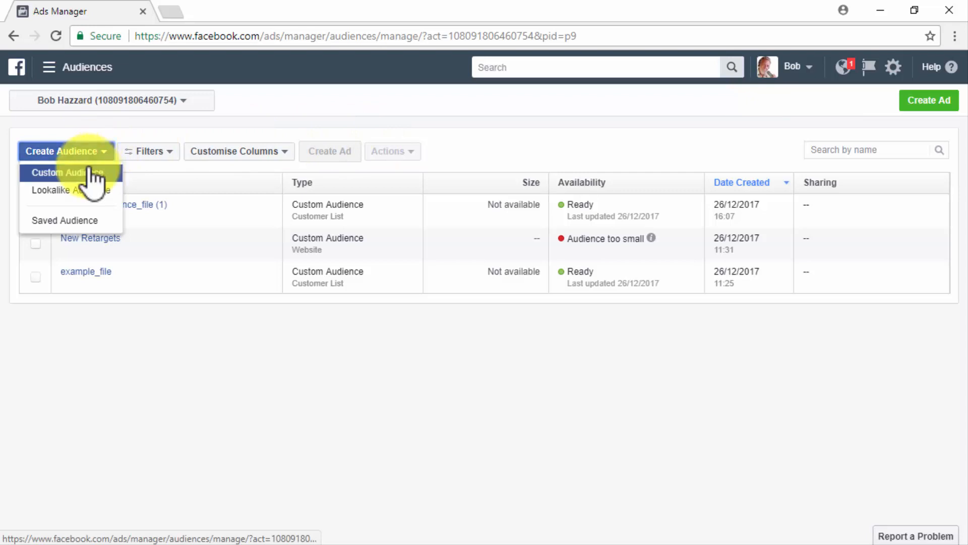
{"action": "left_click", "coordinate": [63, 173]}
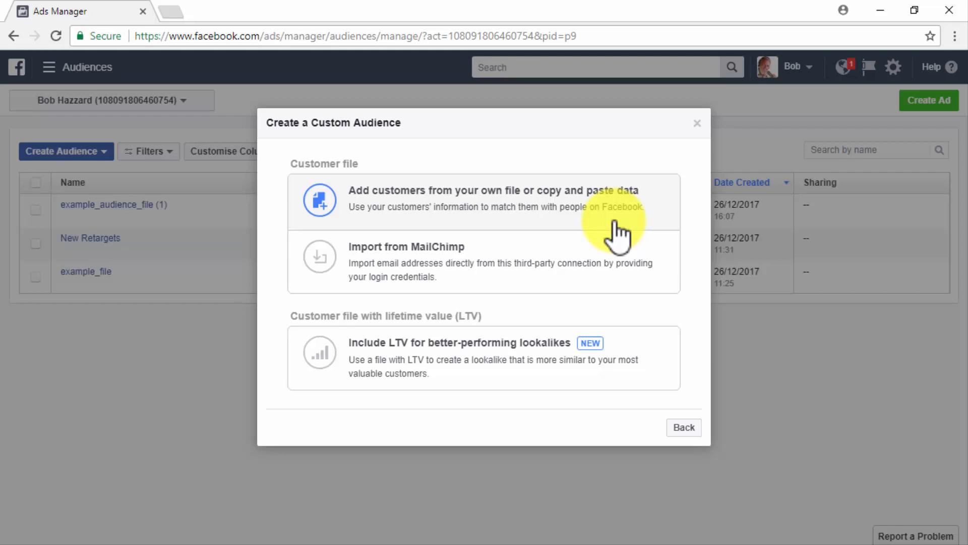
{"action": "mouse_move", "coordinate": [636, 256]}
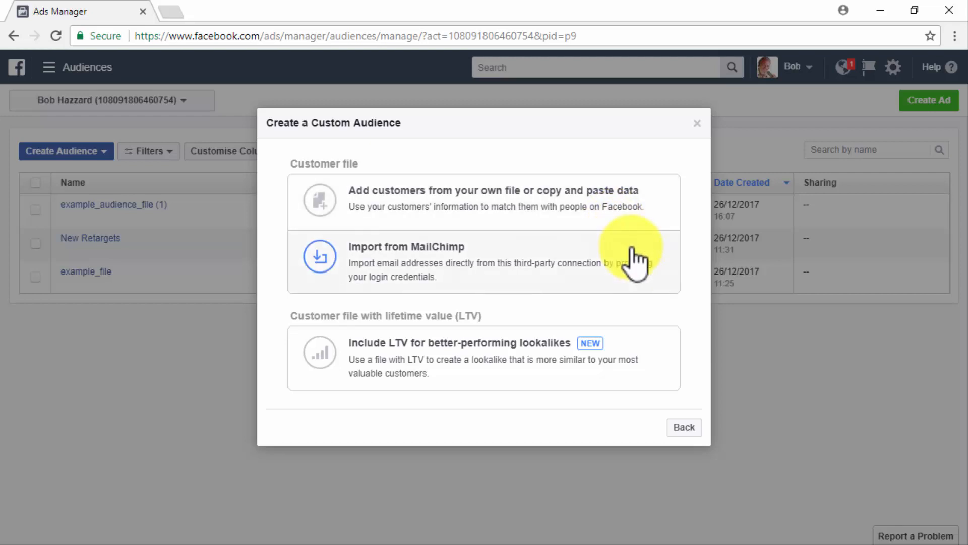
{"action": "mouse_move", "coordinate": [646, 358]}
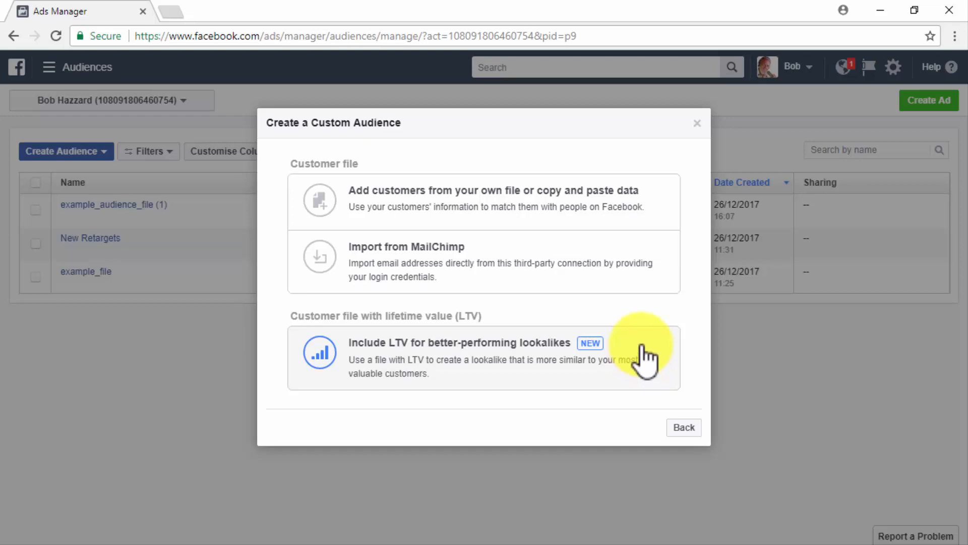
{"action": "mouse_move", "coordinate": [642, 198]}
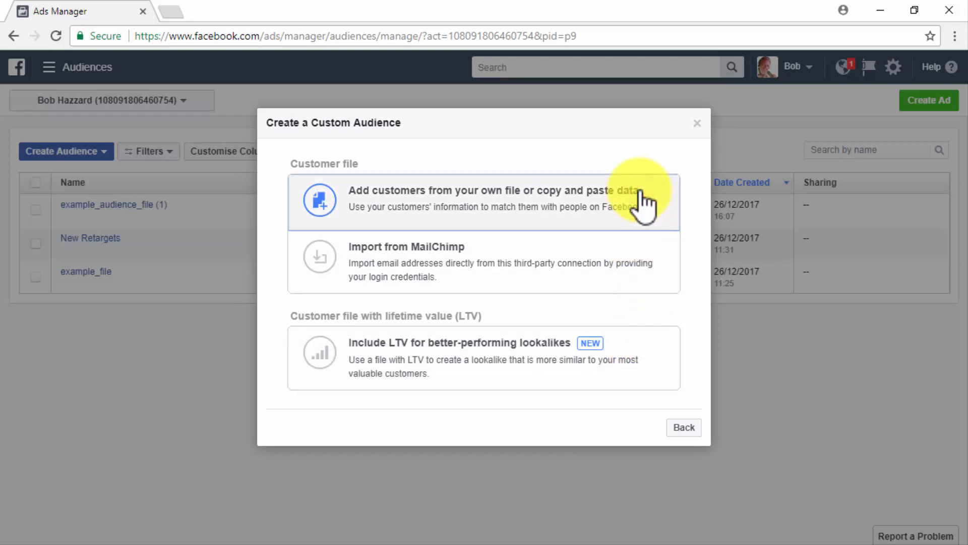
Select 'Add customers from your own file' and download the customer data template.
{"action": "left_click", "coordinate": [491, 198]}
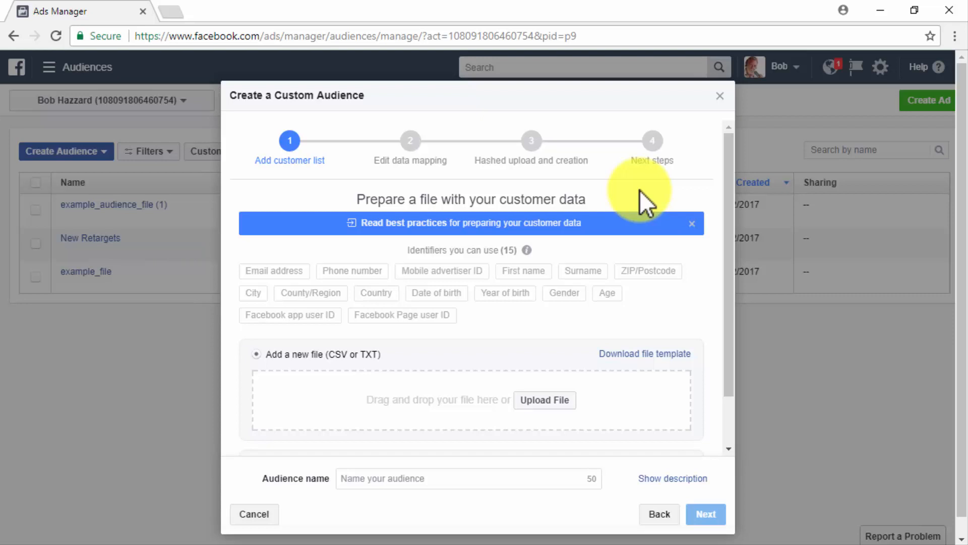
{"action": "mouse_move", "coordinate": [648, 272]}
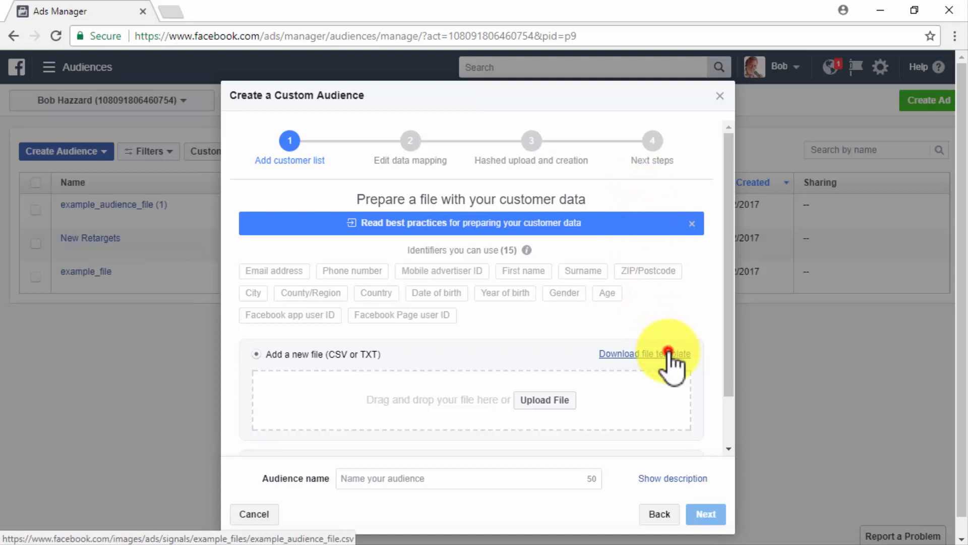
{"action": "left_click", "coordinate": [645, 353]}
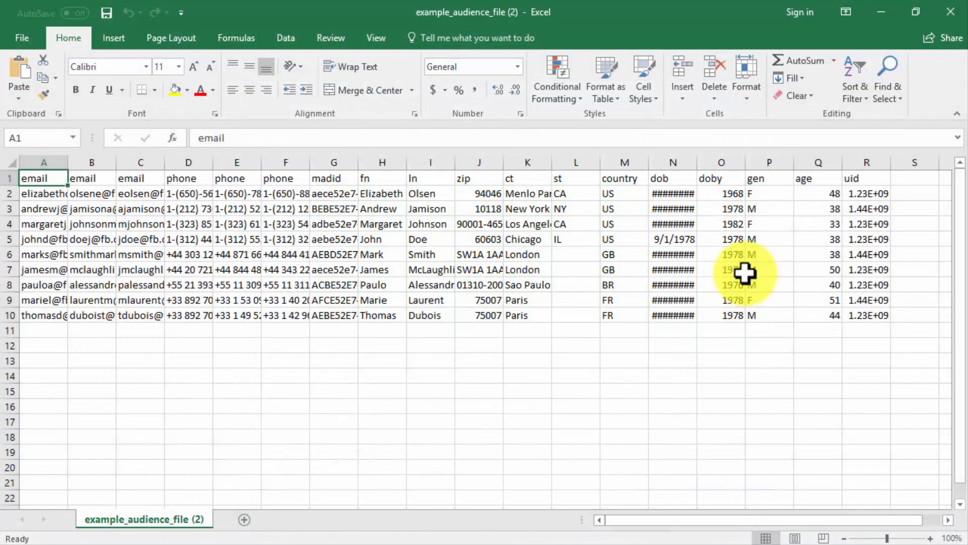
{"action": "mouse_move", "coordinate": [763, 293]}
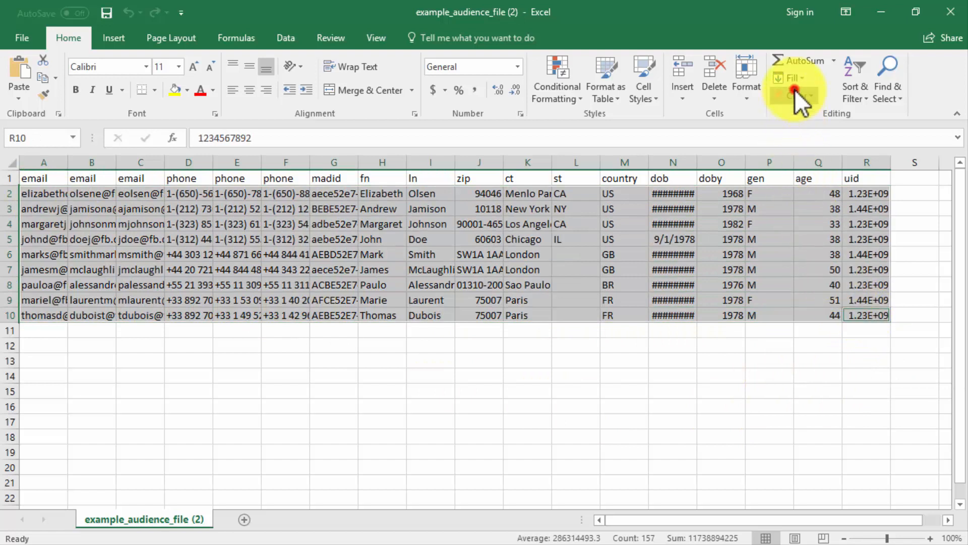
Clear all the template's sample data and enter United States as the country in M2.
{"action": "left_click", "coordinate": [797, 95]}
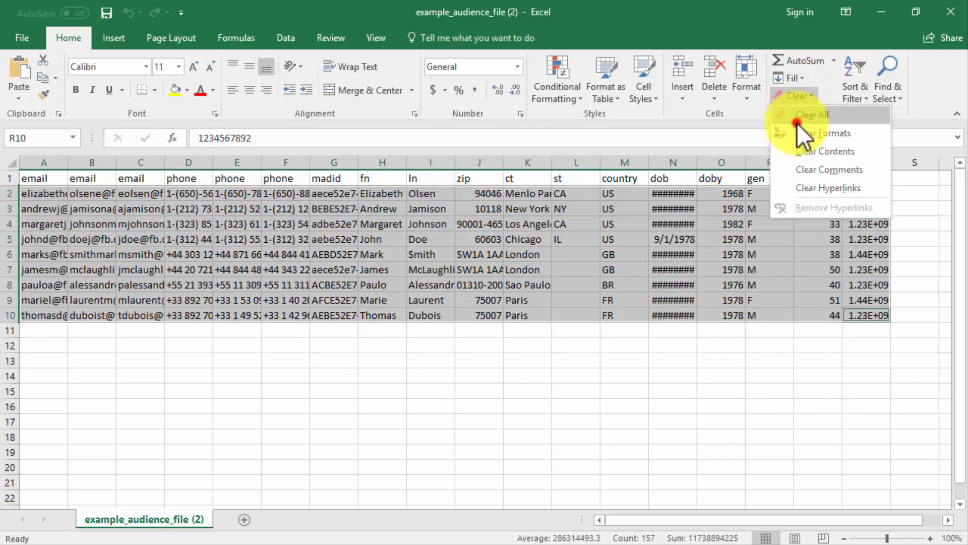
{"action": "left_click", "coordinate": [823, 151]}
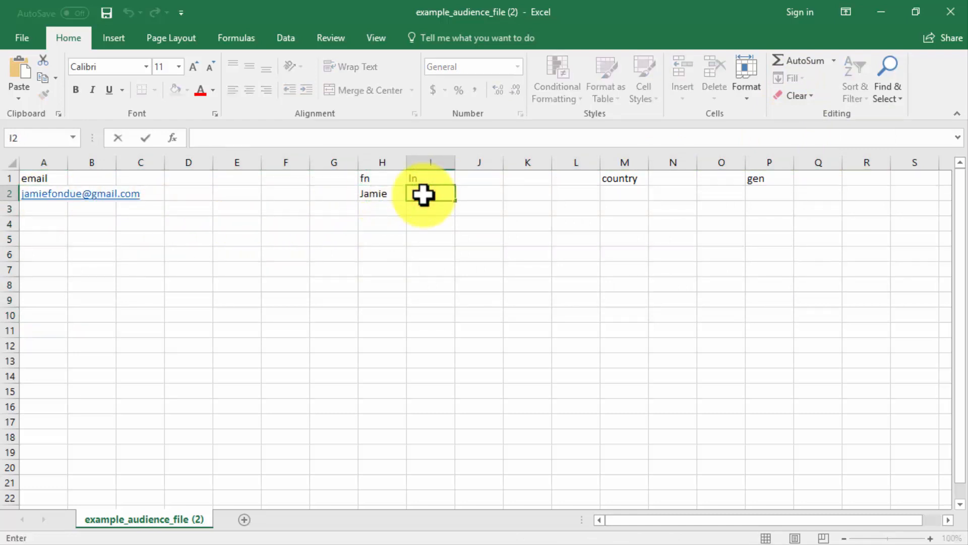
{"action": "left_click", "coordinate": [624, 193]}
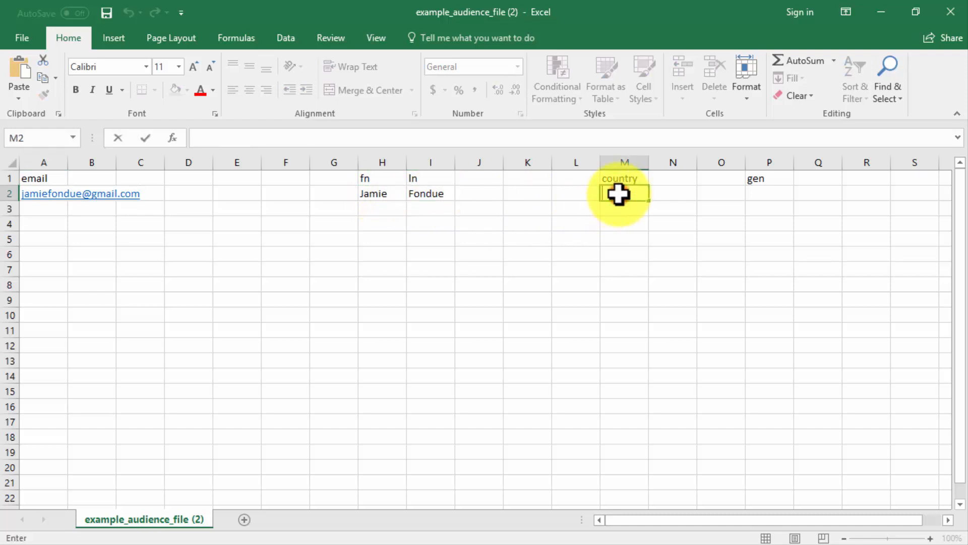
{"action": "type", "text": "United States"}
{"action": "left_click", "coordinate": [770, 194]}
{"action": "type", "text": "M"}
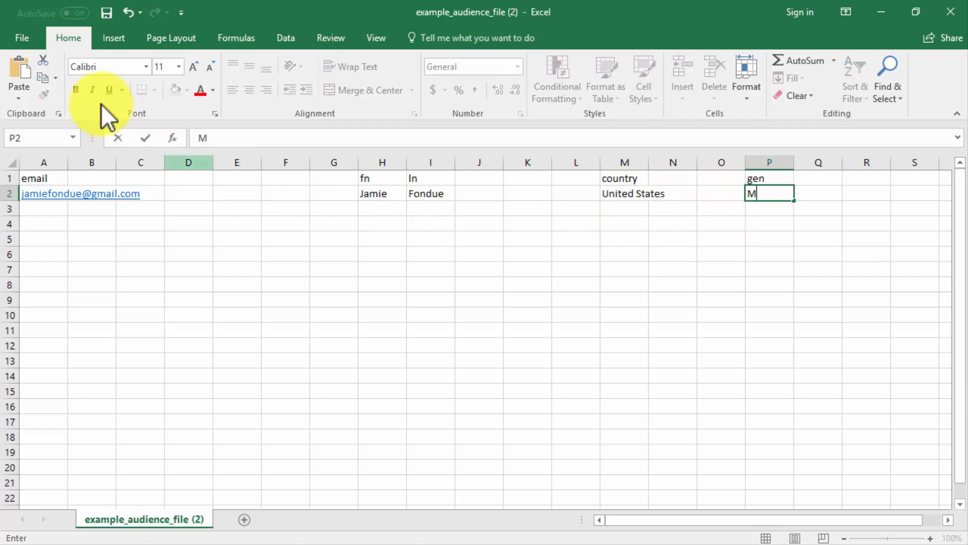
Save the sheet as a CSV named 'customer file audience'.
{"action": "left_click", "coordinate": [22, 37]}
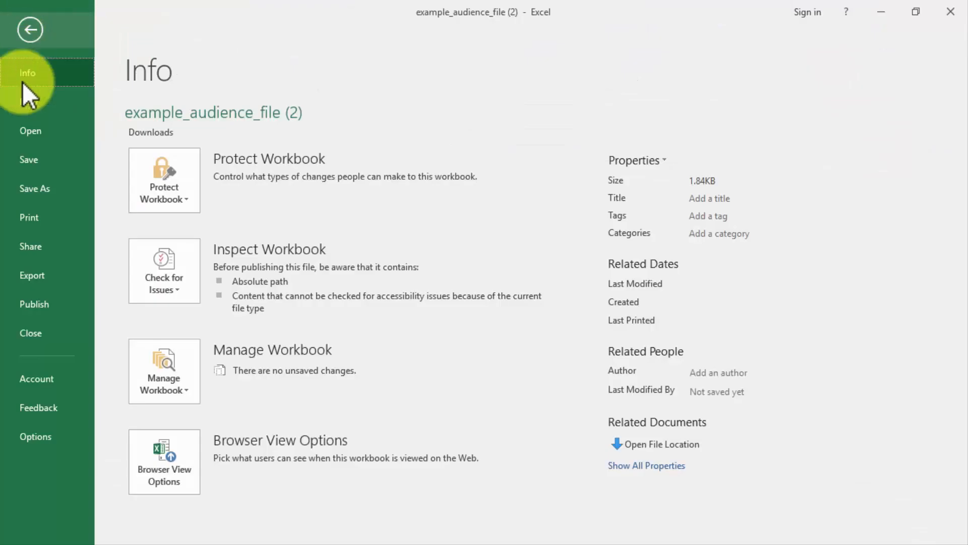
{"action": "left_click", "coordinate": [34, 188]}
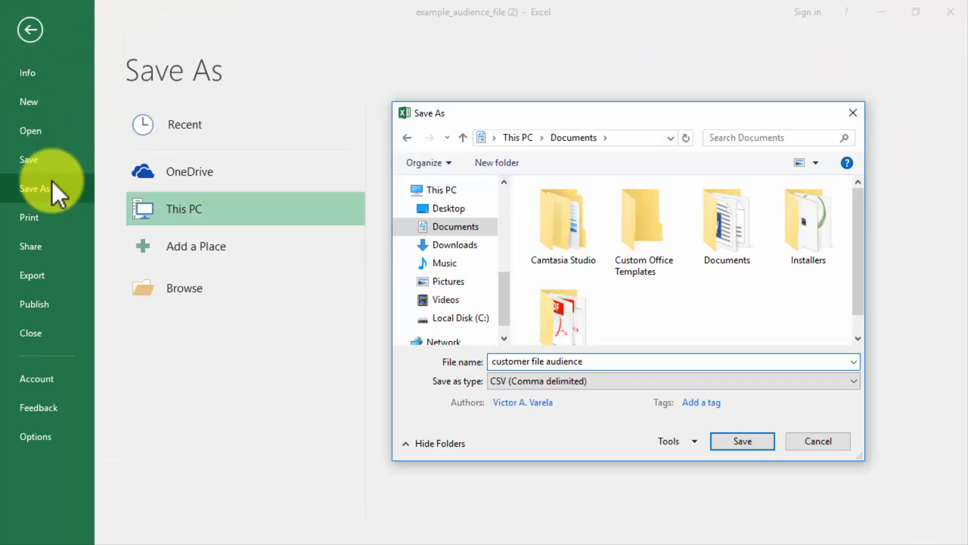
{"action": "left_click", "coordinate": [741, 440]}
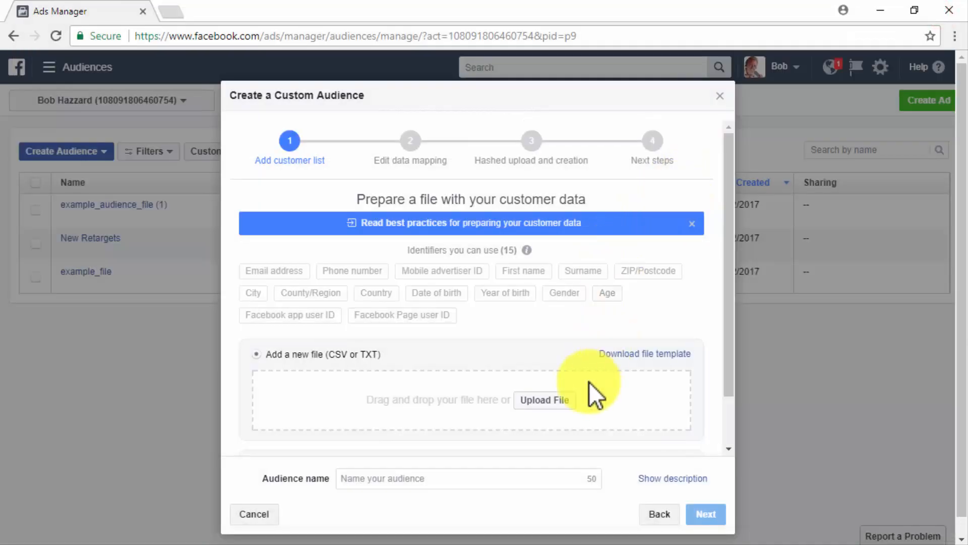
Upload the 'customer file audience' CSV, review its identifier mapping, and create the audience.
{"action": "left_click", "coordinate": [544, 400]}
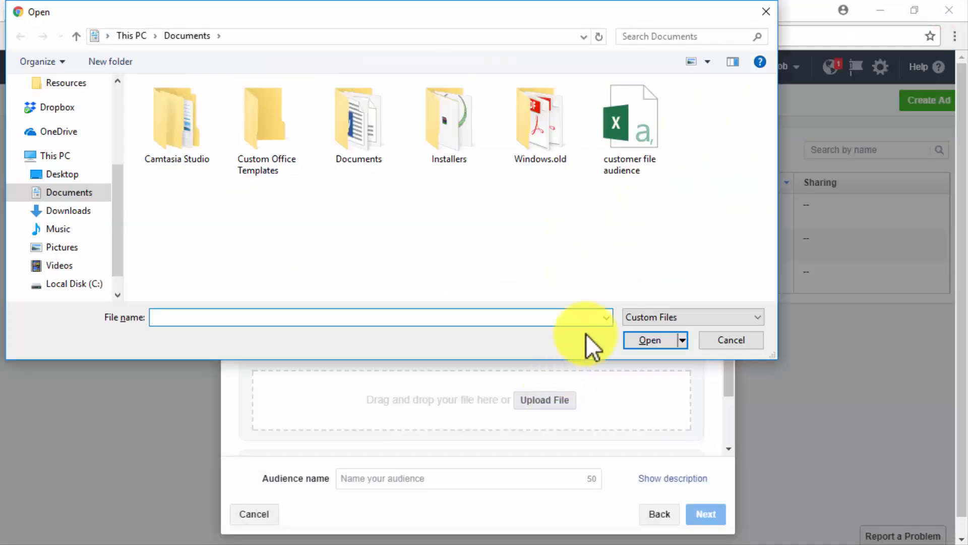
{"action": "left_click", "coordinate": [649, 340]}
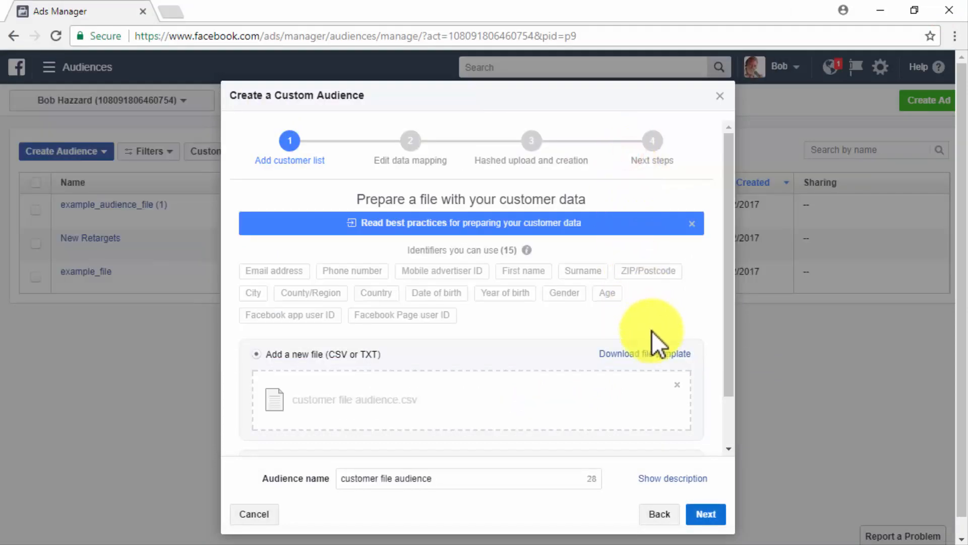
{"action": "left_click", "coordinate": [705, 514]}
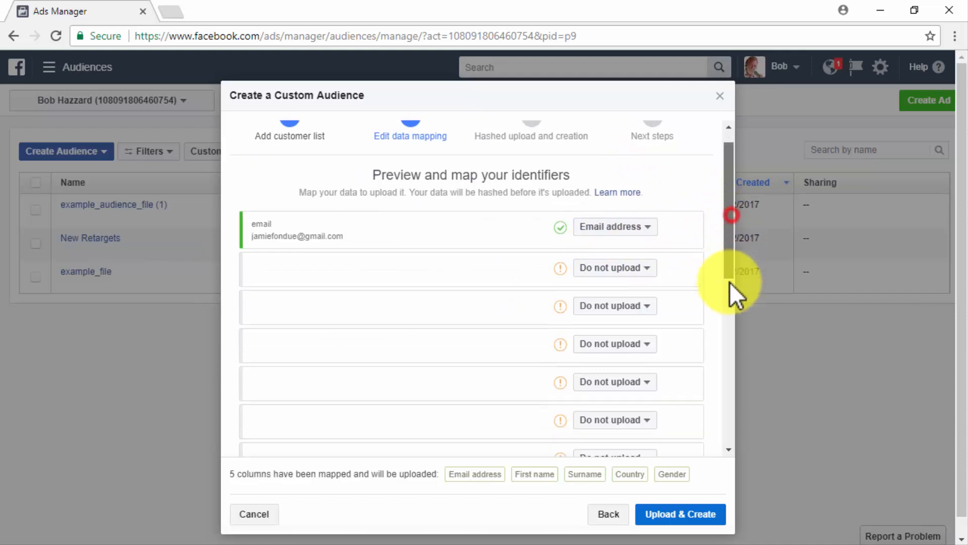
{"action": "scroll", "scroll_direction": "down", "scroll_amount": 3}
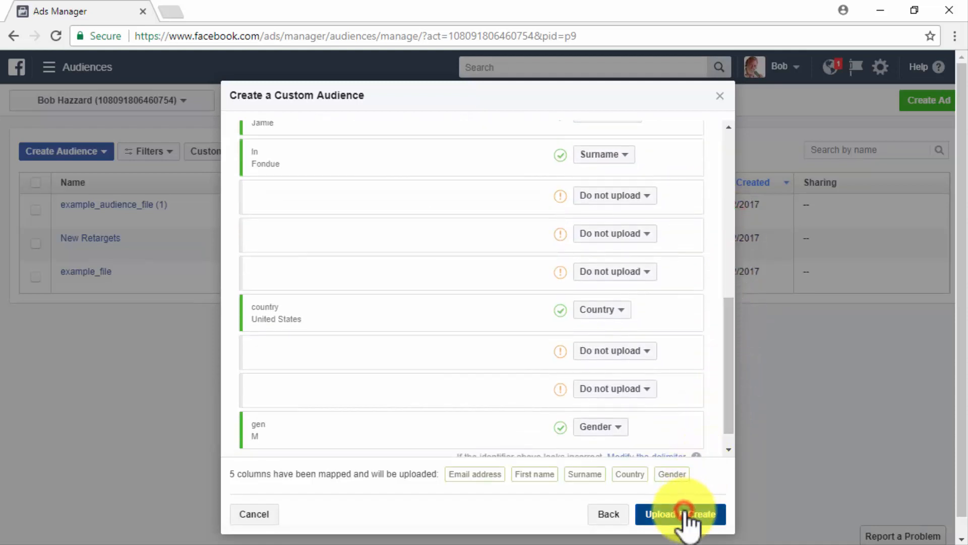
{"action": "left_click", "coordinate": [679, 514]}
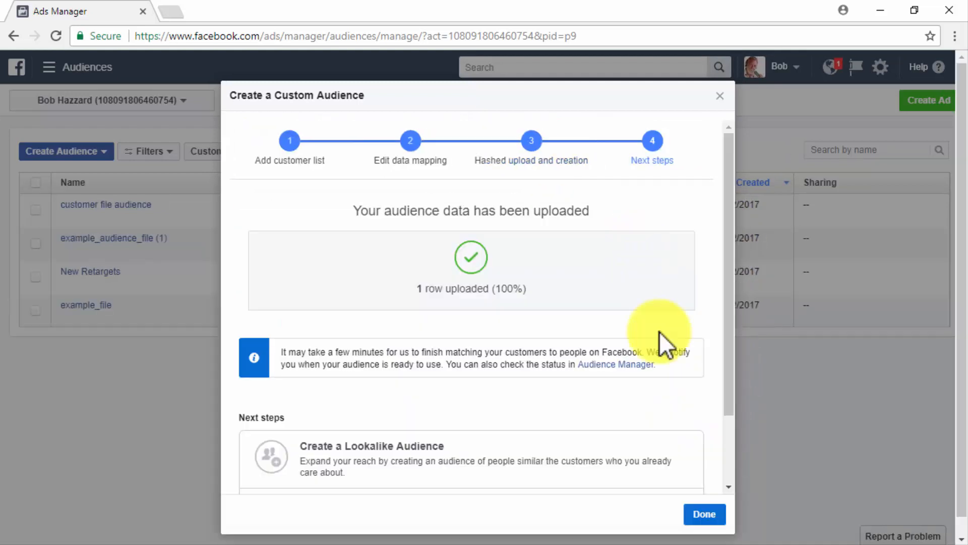
Close the finished upload so 'customer file audience' lists as a Ready customer list.
{"action": "left_click", "coordinate": [704, 514]}
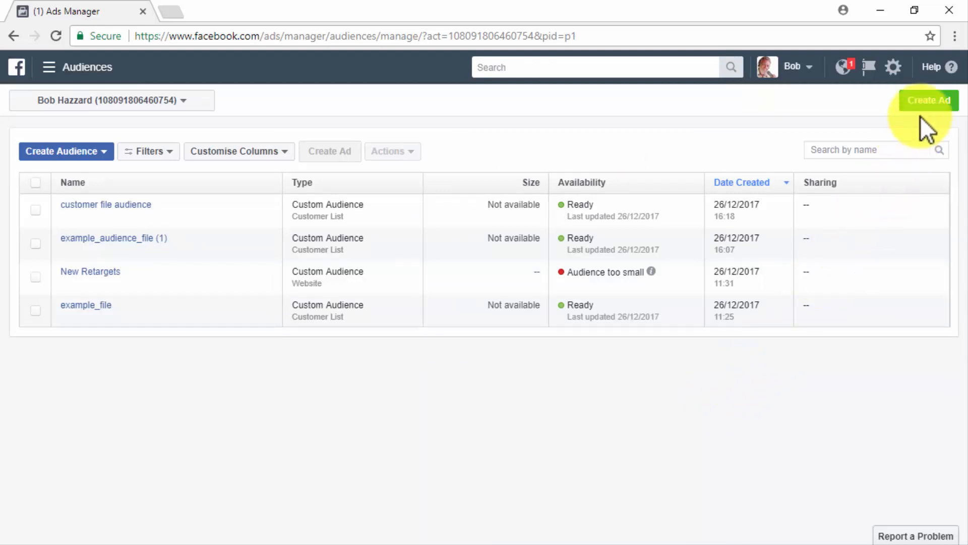
Create a Conversions campaign 'Remarketing Conversions 2' with key result None of these apply.
{"action": "left_click", "coordinate": [928, 100]}
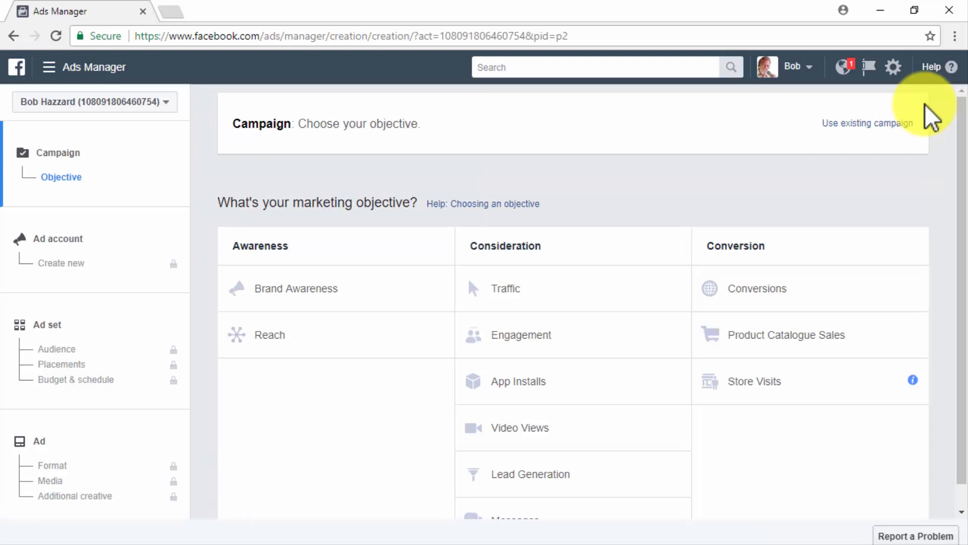
{"action": "scroll", "scroll_direction": "down", "scroll_amount": 3}
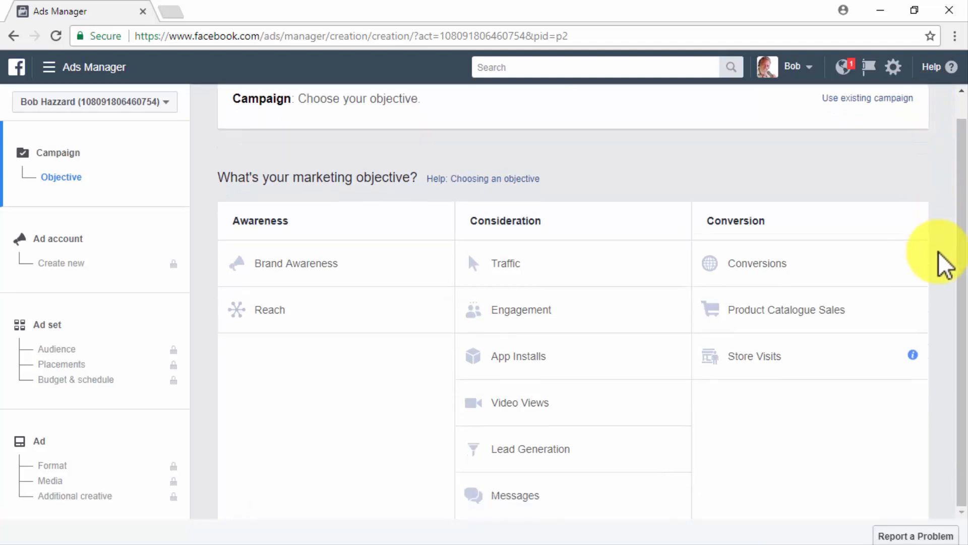
{"action": "mouse_move", "coordinate": [874, 262]}
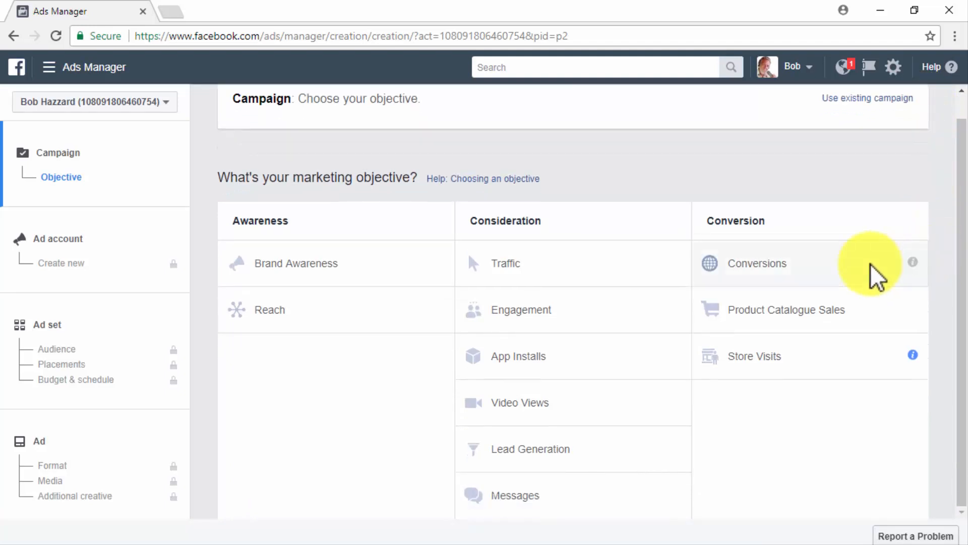
{"action": "left_click", "coordinate": [757, 263]}
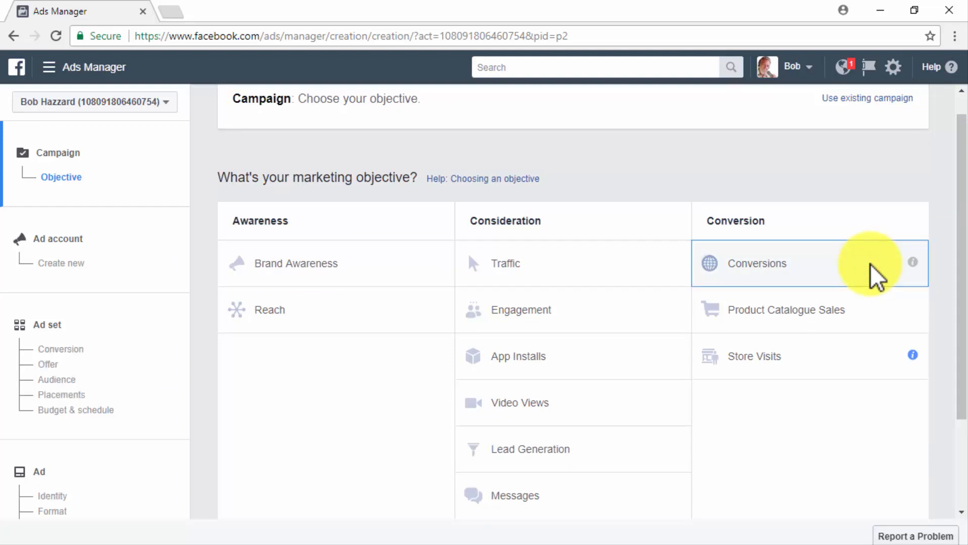
{"action": "left_click", "coordinate": [760, 263]}
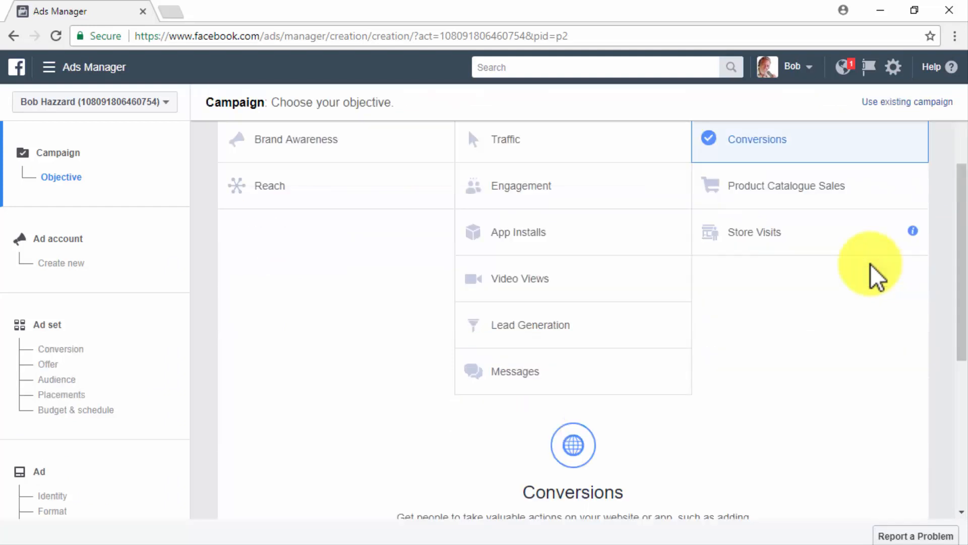
{"action": "scroll", "scroll_direction": "down", "scroll_amount": 3}
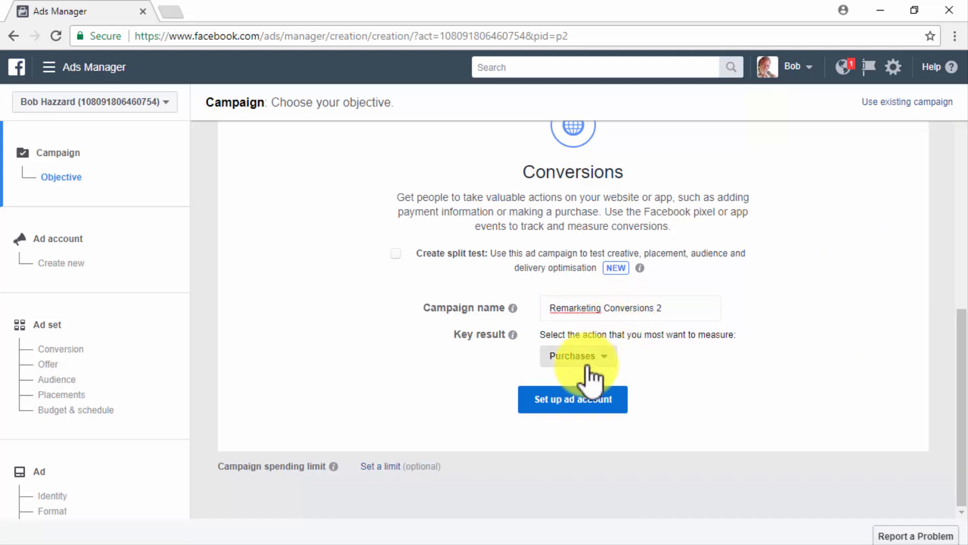
{"action": "left_click", "coordinate": [578, 356]}
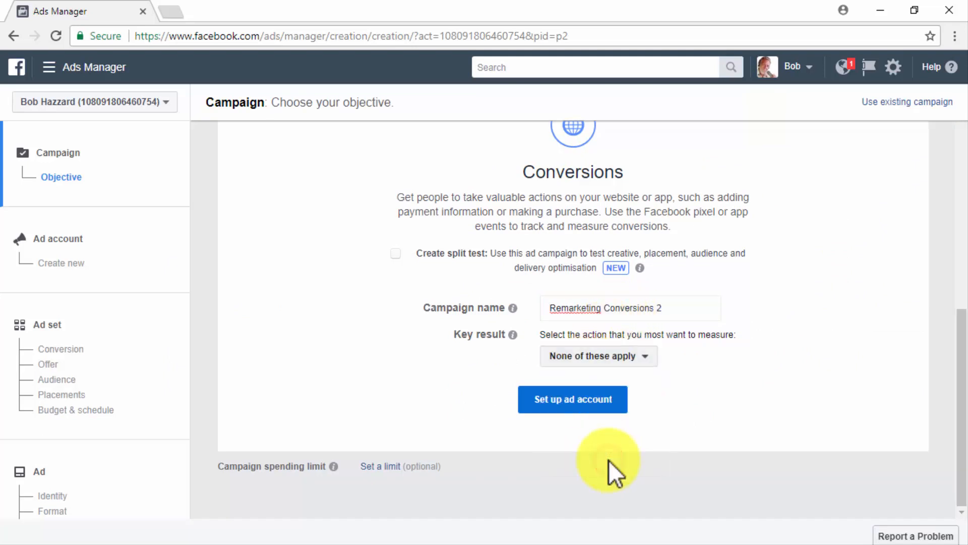
{"action": "mouse_move", "coordinate": [74, 371]}
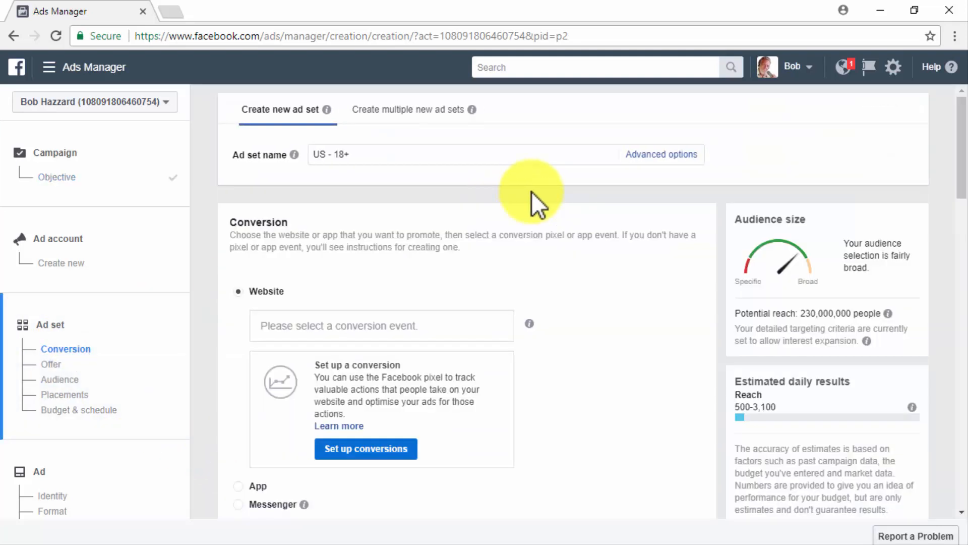
Enter 'Remarketing Ad Set 2' as the ad set name and pick View Content.
{"action": "type", "text": "Remarketing Ad Set 2"}
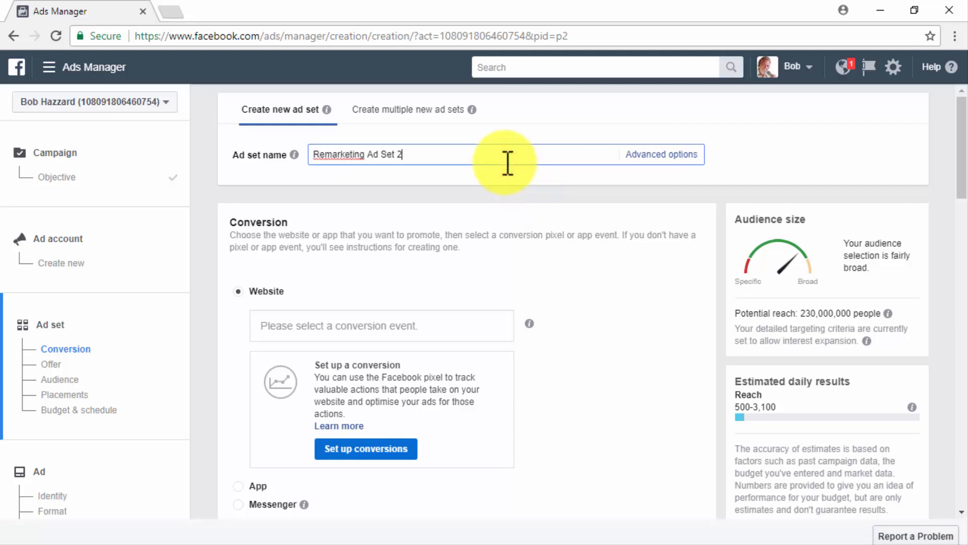
{"action": "mouse_move", "coordinate": [326, 268]}
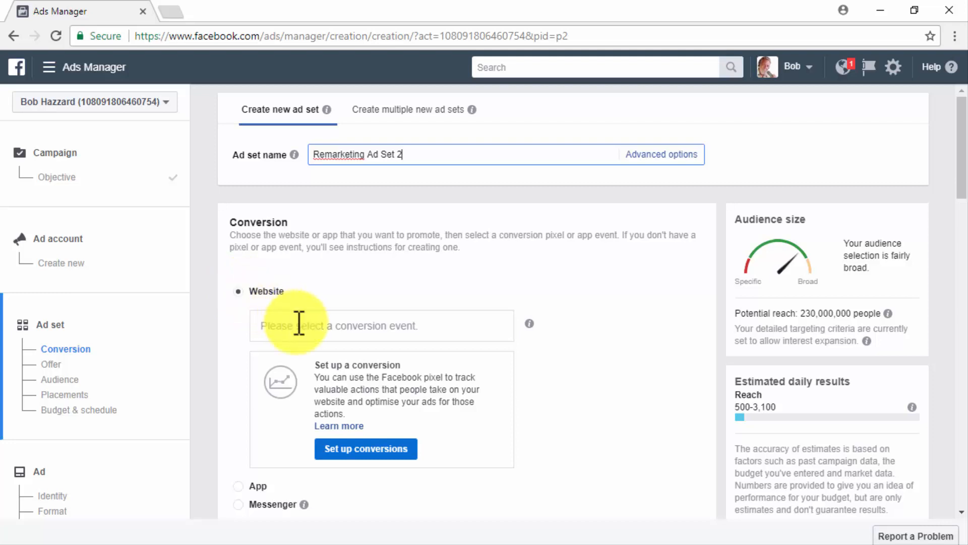
{"action": "left_click", "coordinate": [382, 326]}
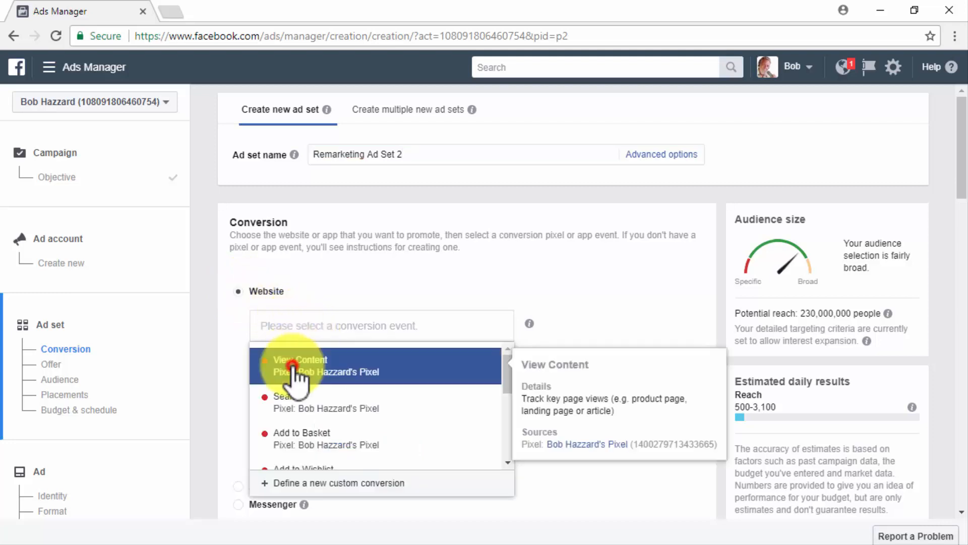
{"action": "left_click", "coordinate": [299, 365]}
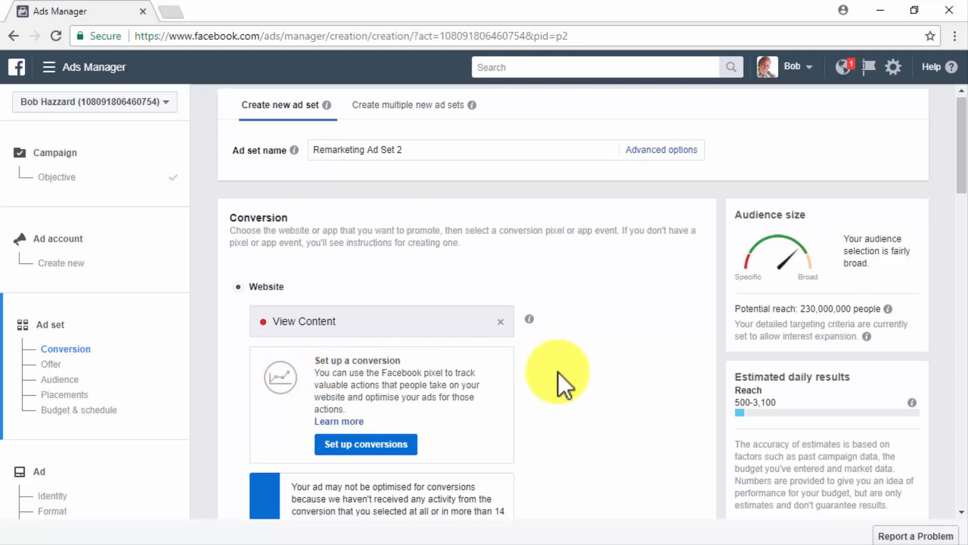
{"action": "scroll", "scroll_direction": "down", "scroll_amount": 3}
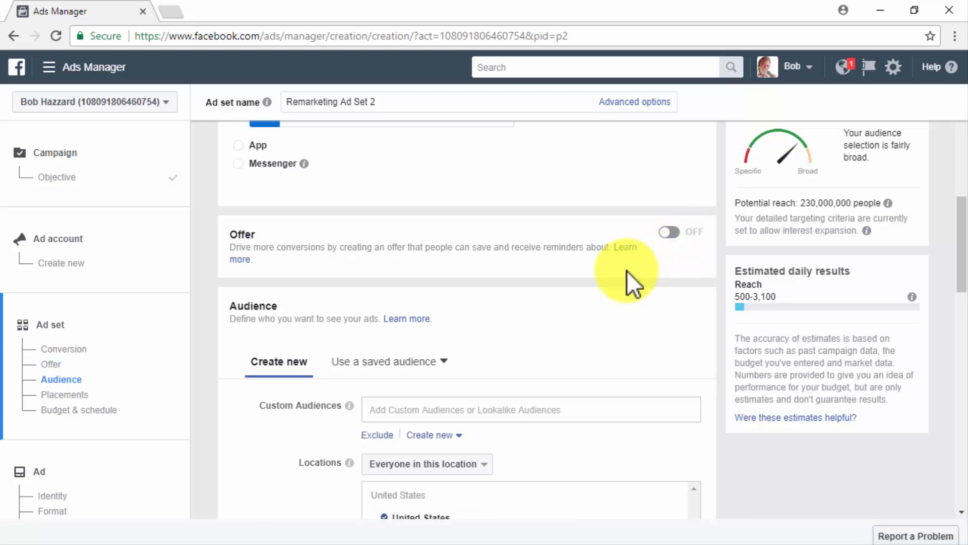
Select 'customer file audience' in the ad set's Custom Audiences field.
{"action": "scroll", "scroll_direction": "down", "scroll_amount": 3}
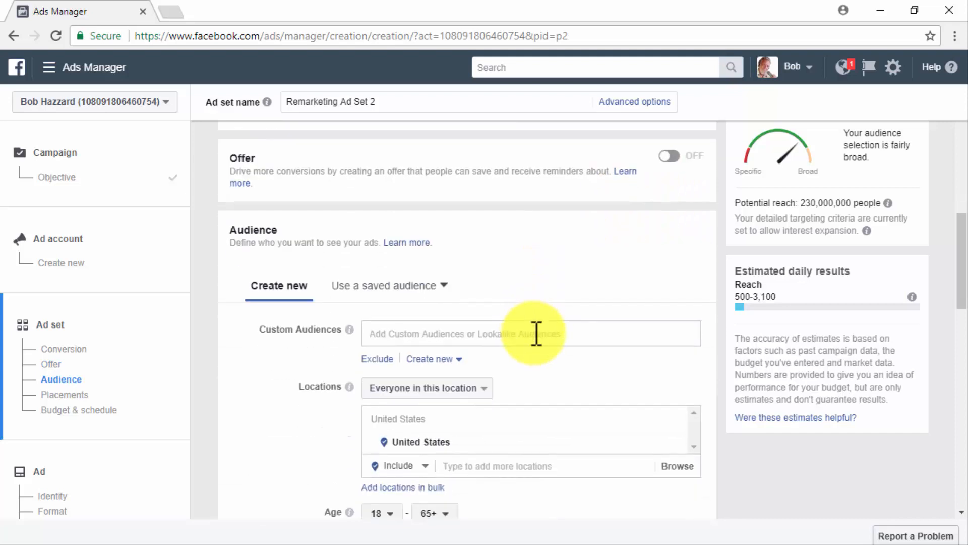
{"action": "left_click", "coordinate": [532, 332]}
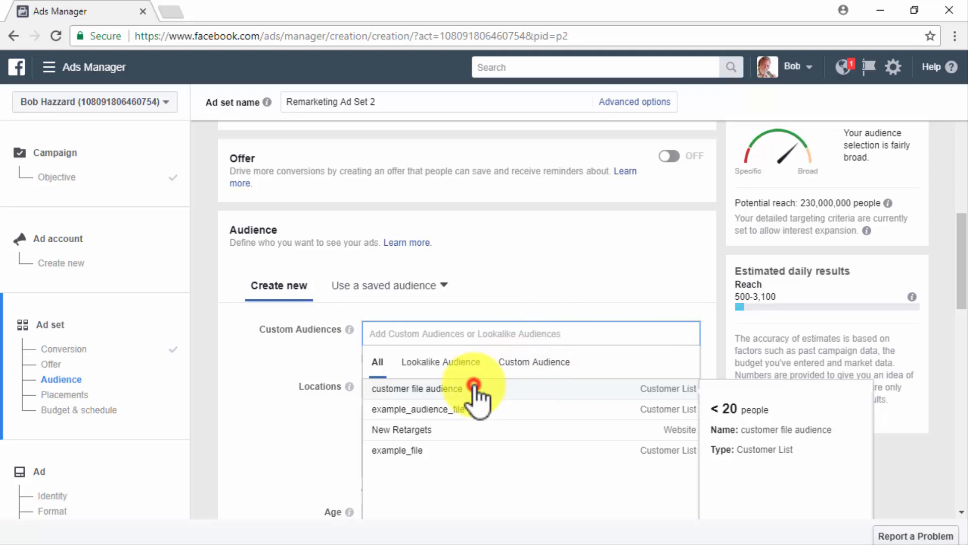
{"action": "left_click", "coordinate": [418, 388]}
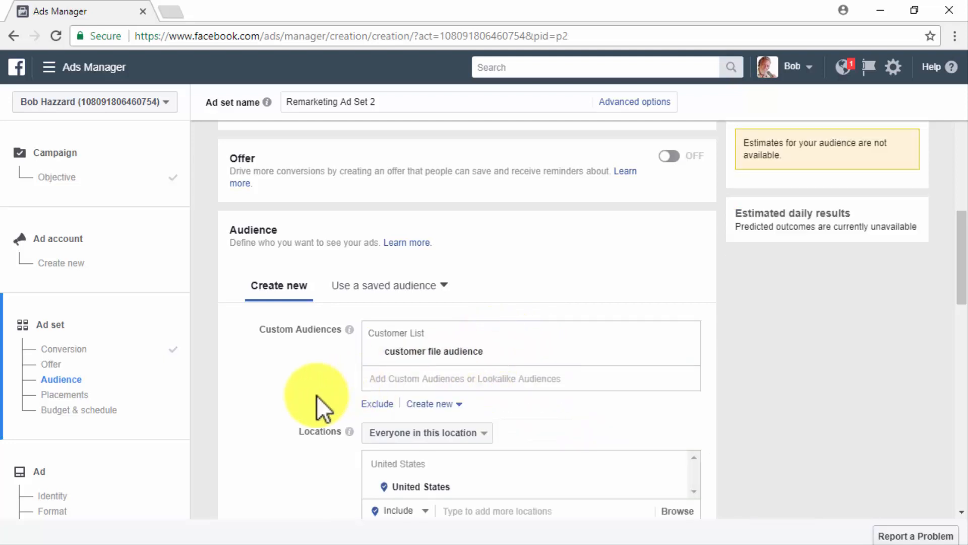
{"action": "scroll", "scroll_direction": "down", "scroll_amount": 3}
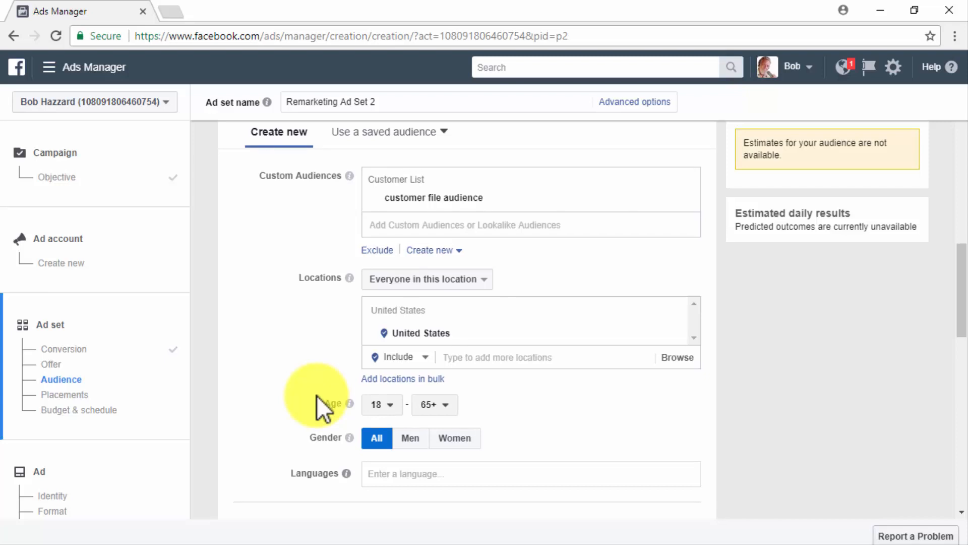
{"action": "scroll", "scroll_direction": "down", "scroll_amount": 3}
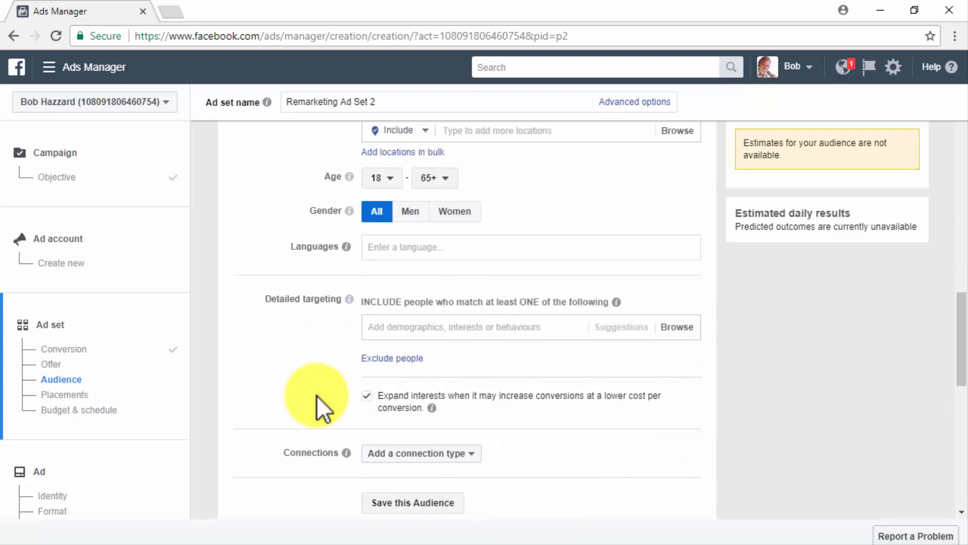
{"action": "scroll", "scroll_direction": "down", "scroll_amount": 3}
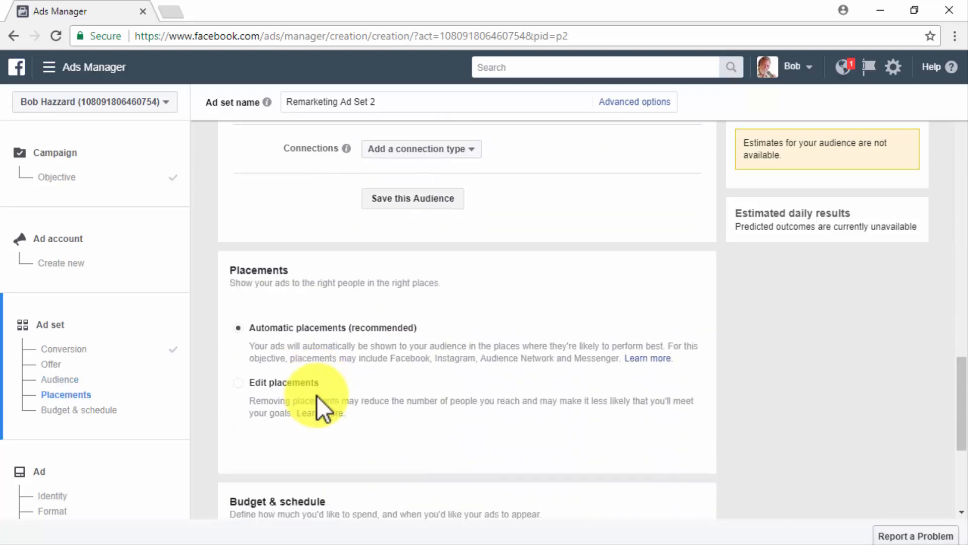
{"action": "scroll", "scroll_direction": "down", "scroll_amount": 3}
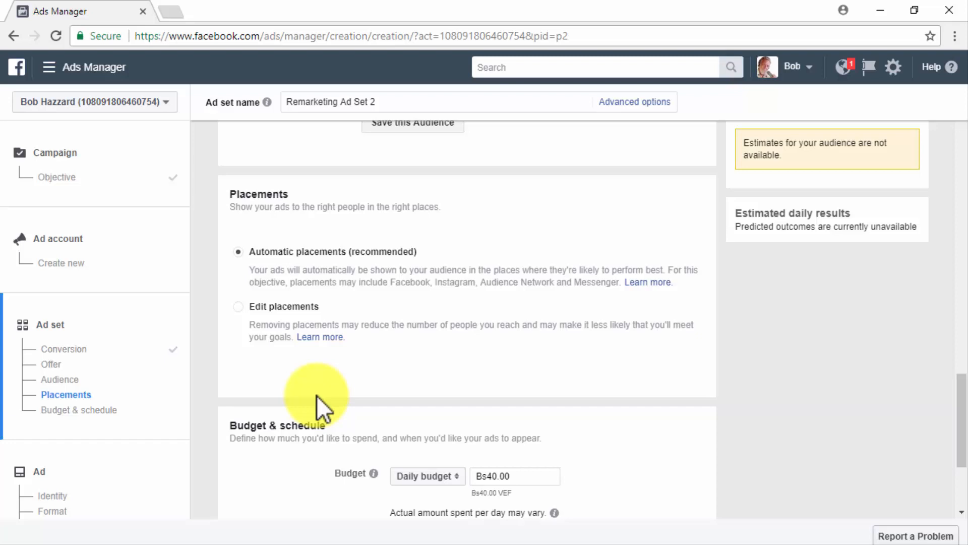
{"action": "mouse_move", "coordinate": [249, 266]}
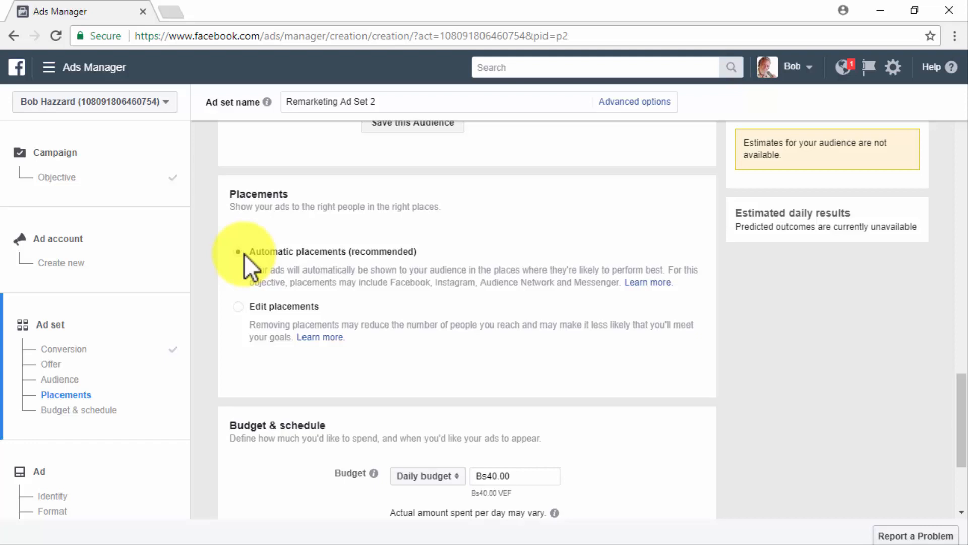
{"action": "mouse_move", "coordinate": [559, 386]}
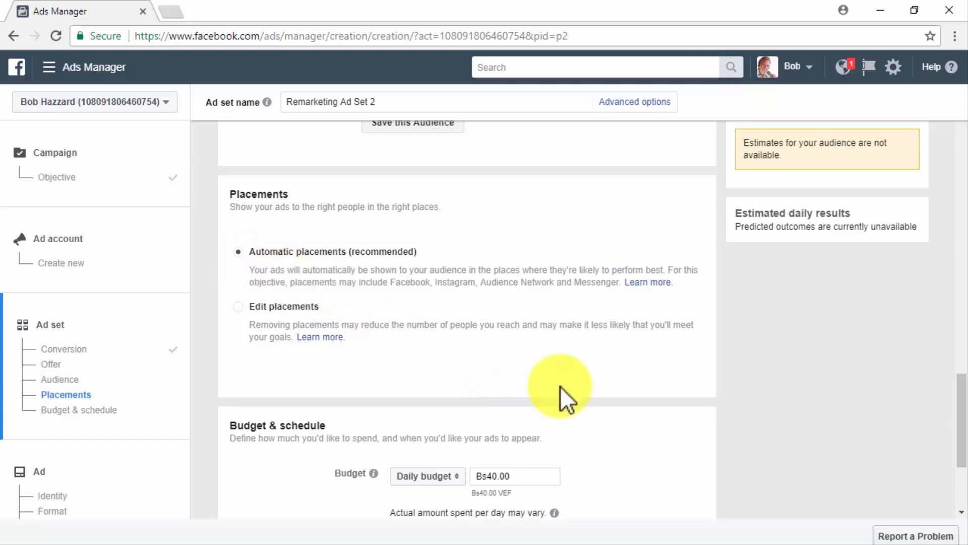
{"action": "scroll", "scroll_direction": "down", "scroll_amount": 3}
{"action": "type", "text": "3"}
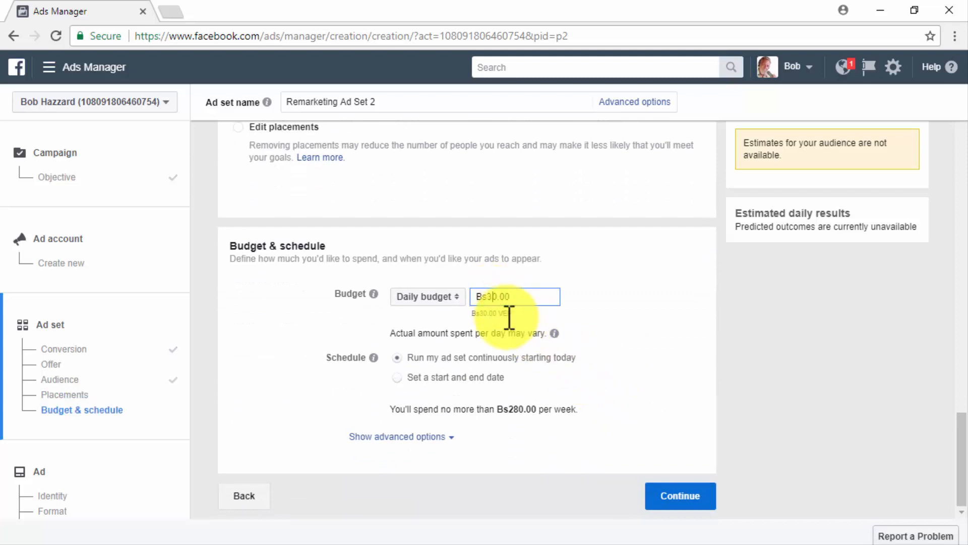
{"action": "mouse_move", "coordinate": [621, 383]}
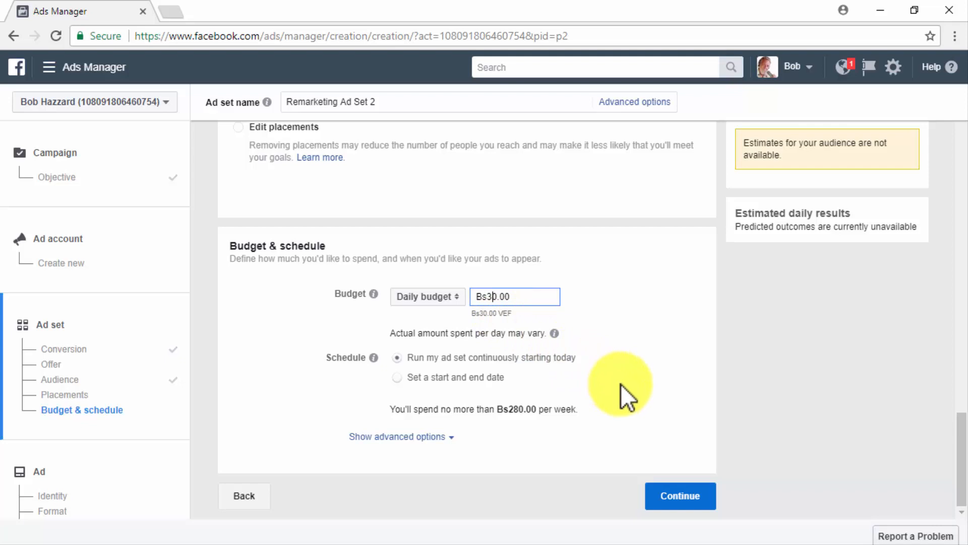
{"action": "mouse_move", "coordinate": [404, 368]}
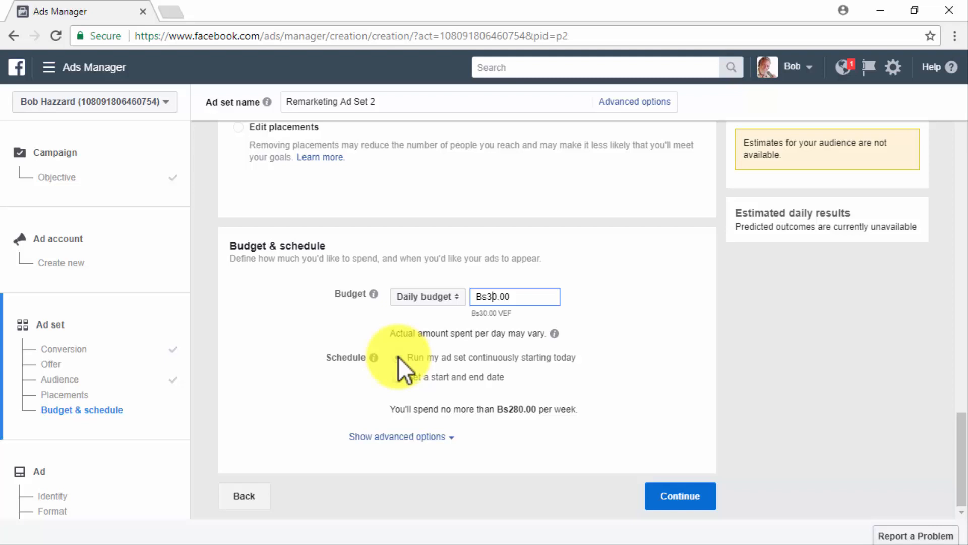
{"action": "mouse_move", "coordinate": [562, 495]}
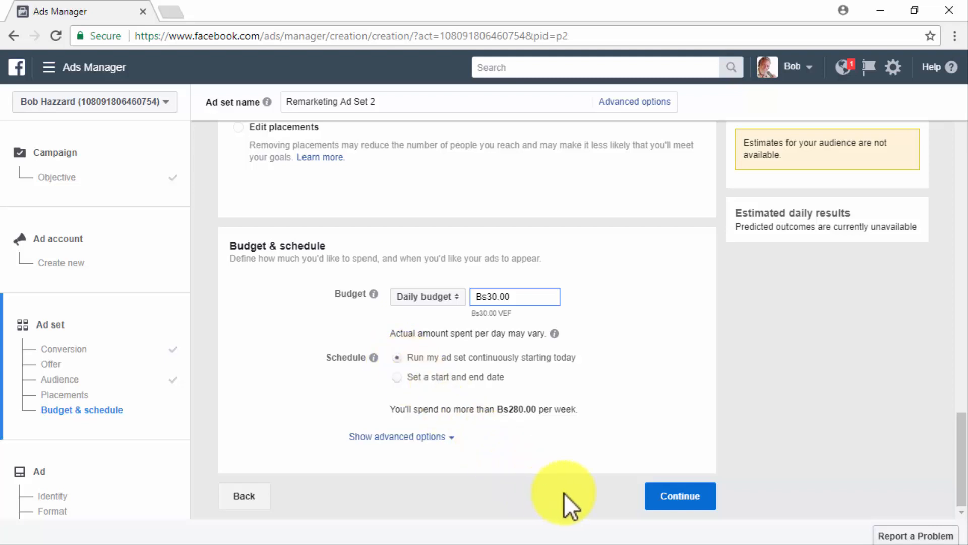
Keep the Bs30.00 continuous daily budget and move on to the ad.
{"action": "left_click", "coordinate": [679, 495]}
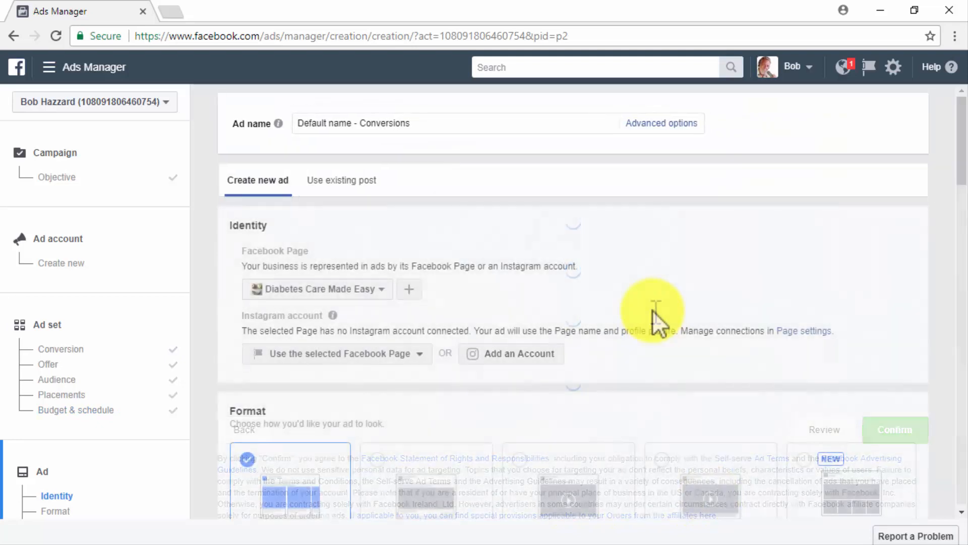
Enter 'Conversions Ad 2' as the ad name and pick the Single image format.
{"action": "type", "text": "Conversions Ad 2"}
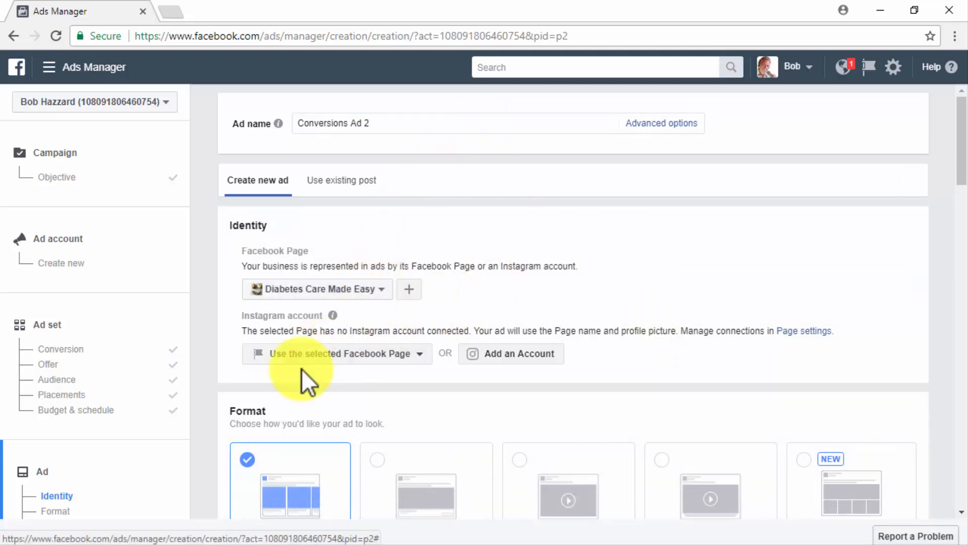
{"action": "scroll", "scroll_direction": "down", "scroll_amount": 3}
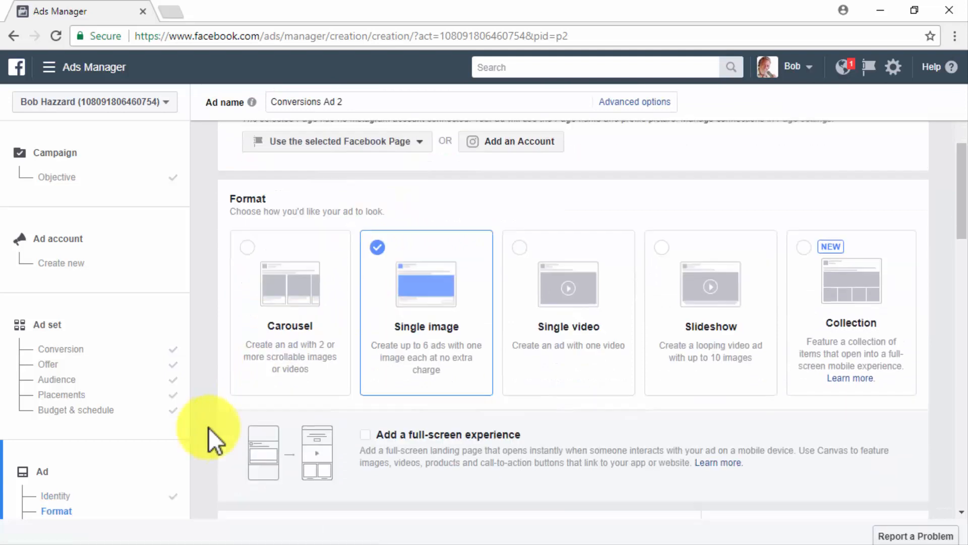
{"action": "scroll", "scroll_direction": "down", "scroll_amount": 3}
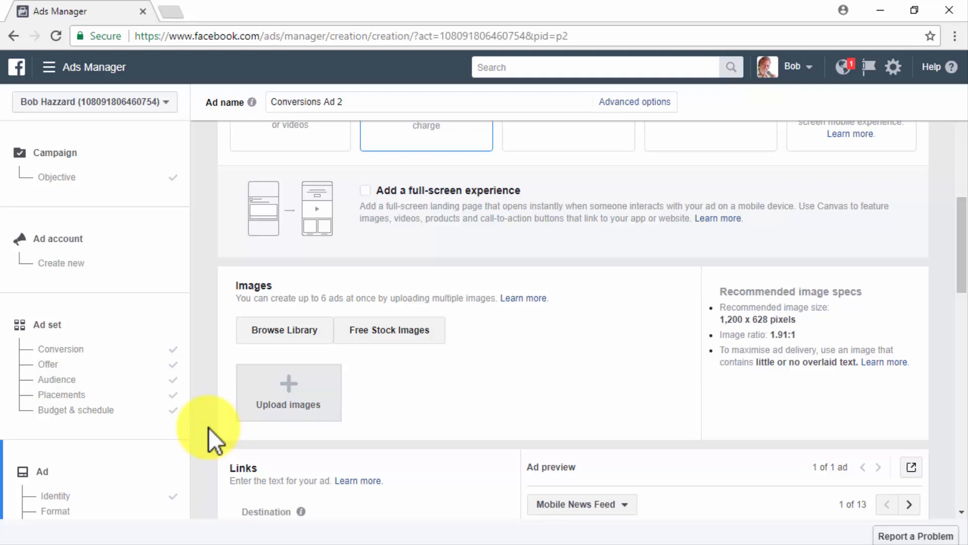
Set the website URL to the suggested diabetescaremadeeasy.com product review address.
{"action": "scroll", "scroll_direction": "down", "scroll_amount": 3}
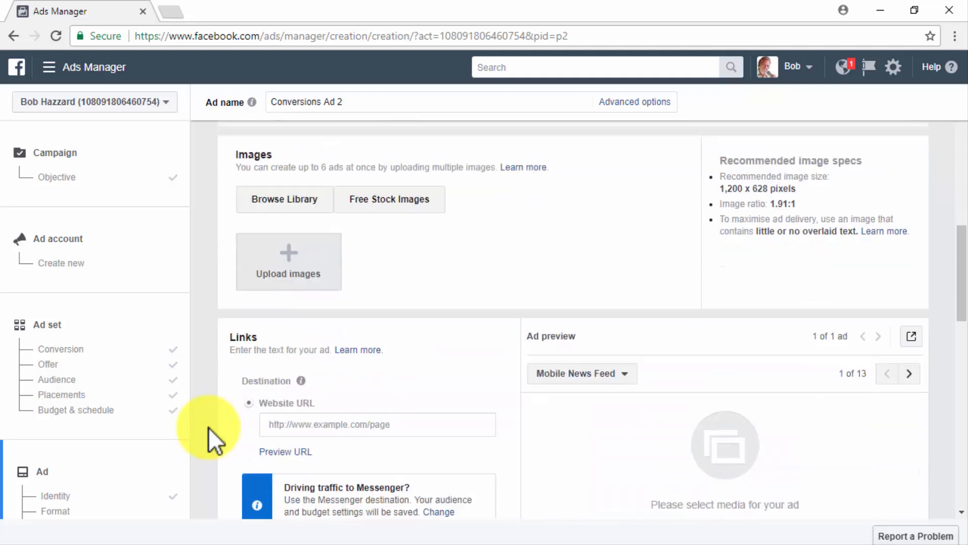
{"action": "scroll", "scroll_direction": "down", "scroll_amount": 3}
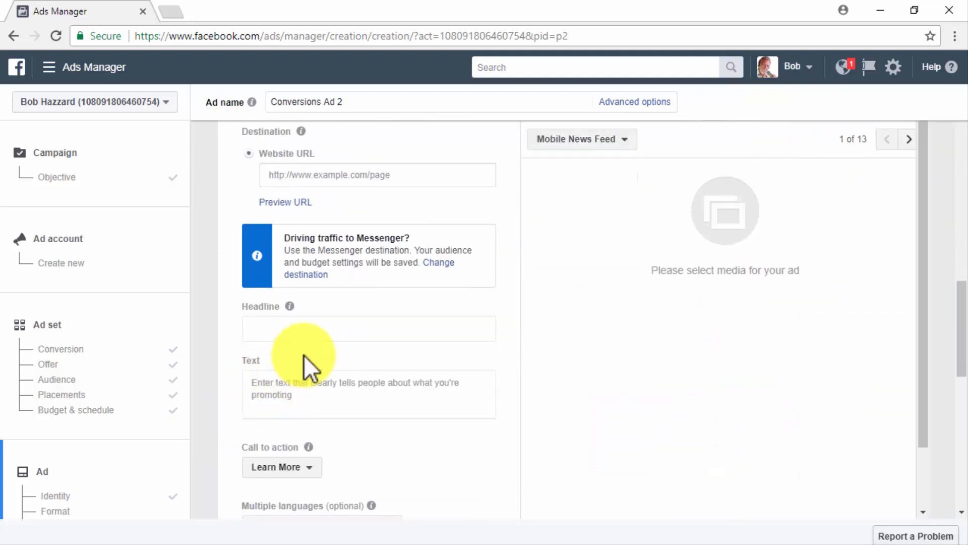
{"action": "scroll", "scroll_direction": "up", "scroll_amount": 3}
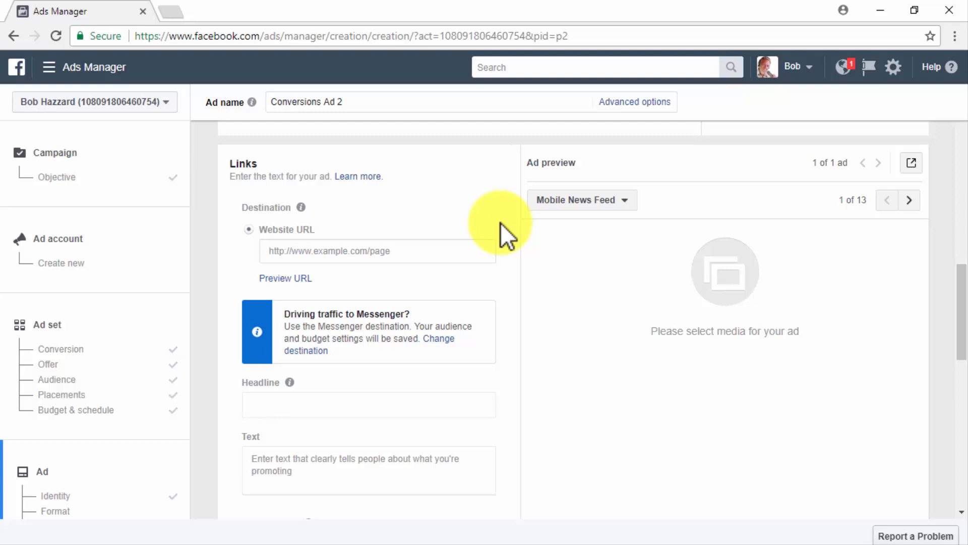
{"action": "left_click", "coordinate": [377, 250]}
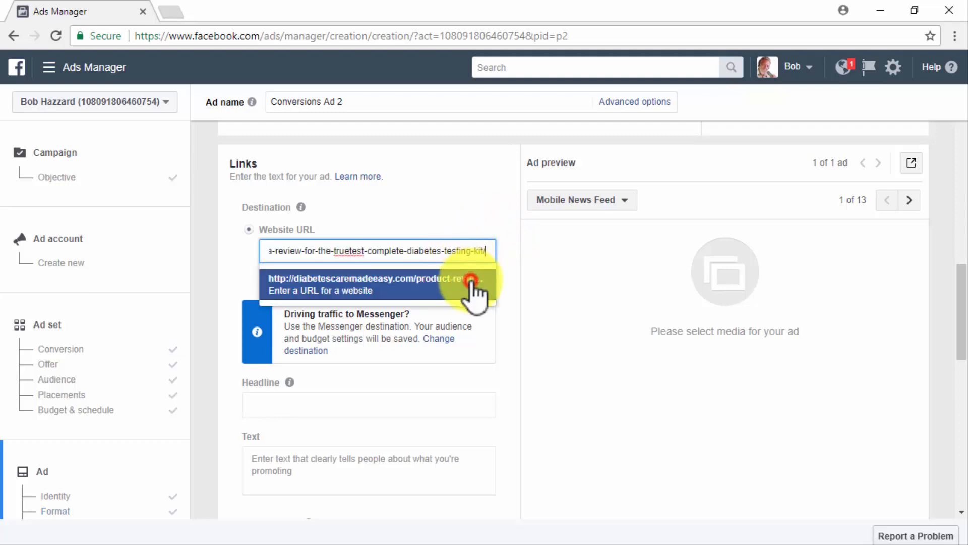
{"action": "left_click", "coordinate": [371, 284]}
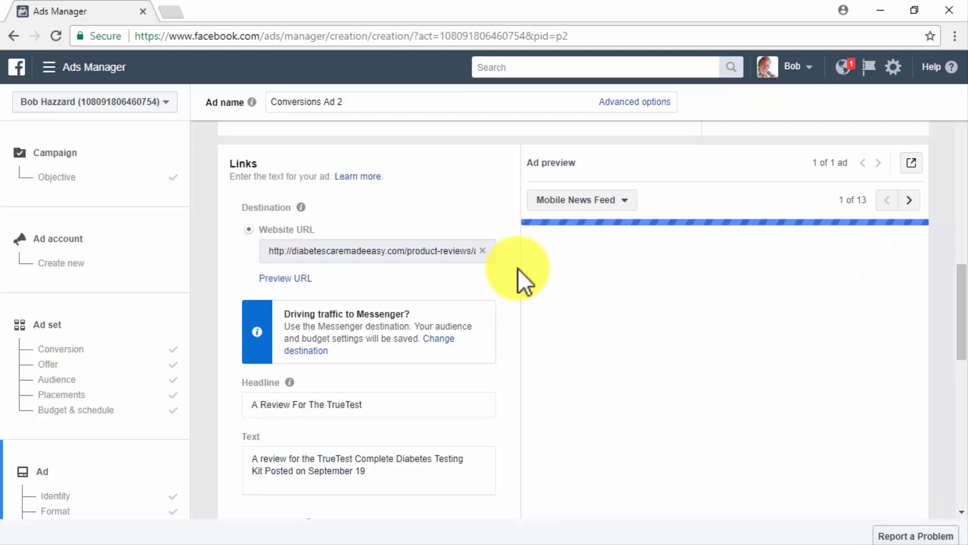
{"action": "scroll", "scroll_direction": "down", "scroll_amount": 3}
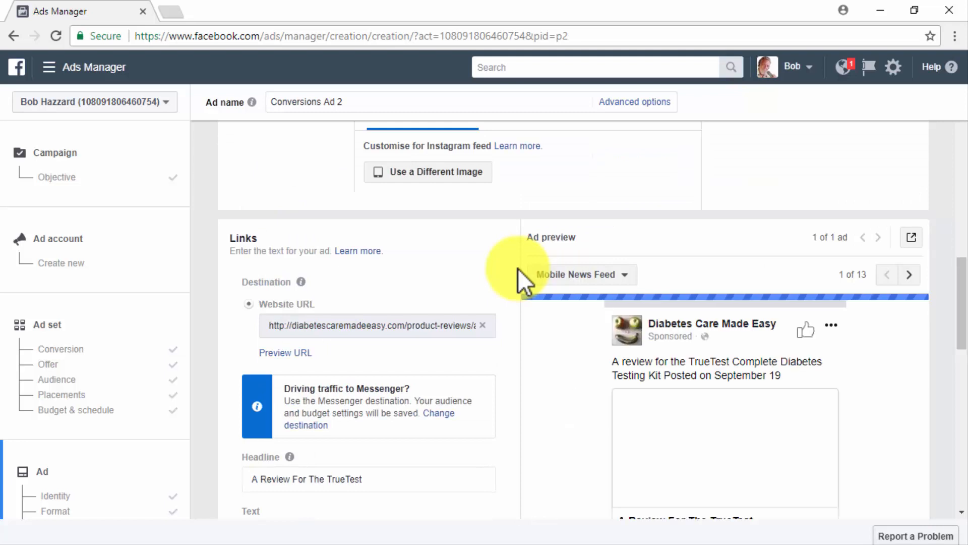
{"action": "scroll", "scroll_direction": "down", "scroll_amount": 3}
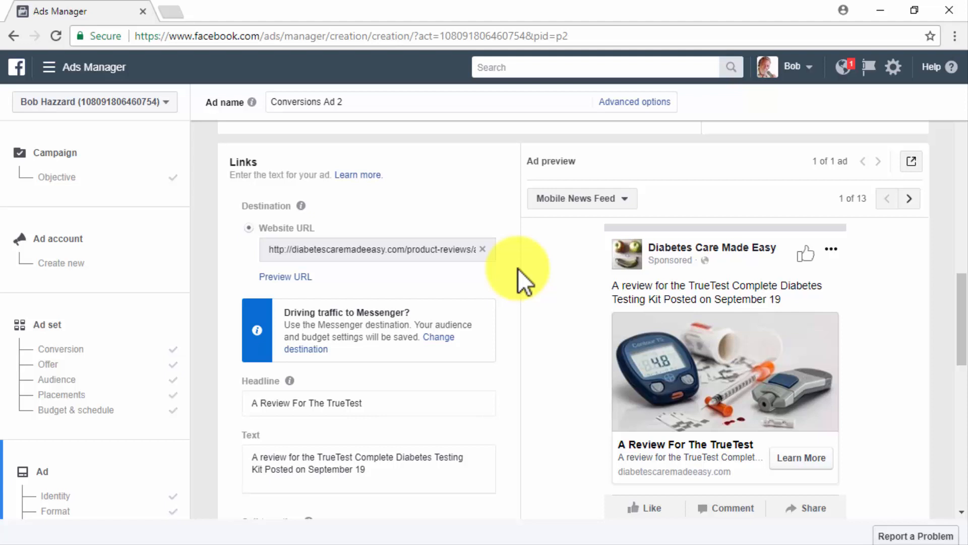
{"action": "mouse_move", "coordinate": [516, 399]}
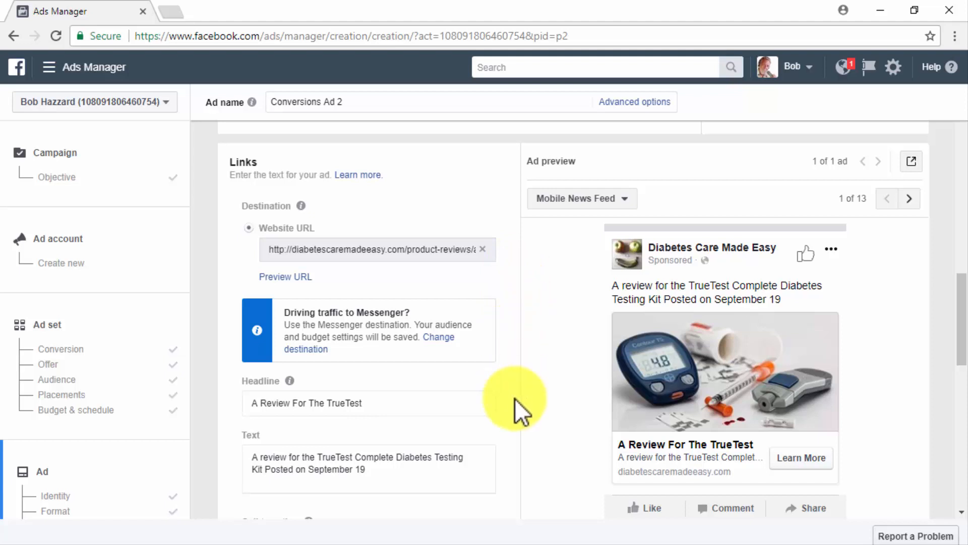
Change the headline to 'Diabetes Care Made Easy' and shorten the text to end 'Testing Kit'.
{"action": "left_click", "coordinate": [368, 402]}
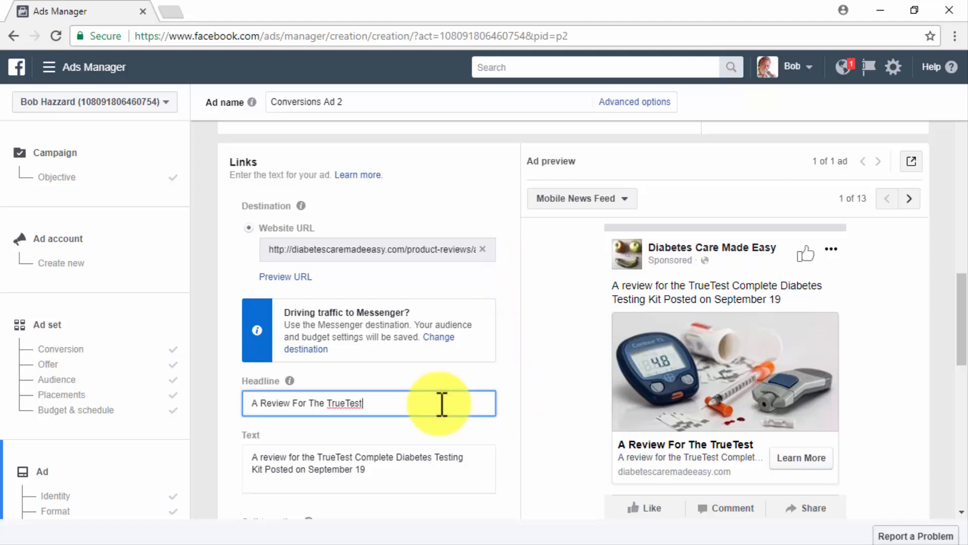
{"action": "type", "text": "Diabetes Care Made Easy"}
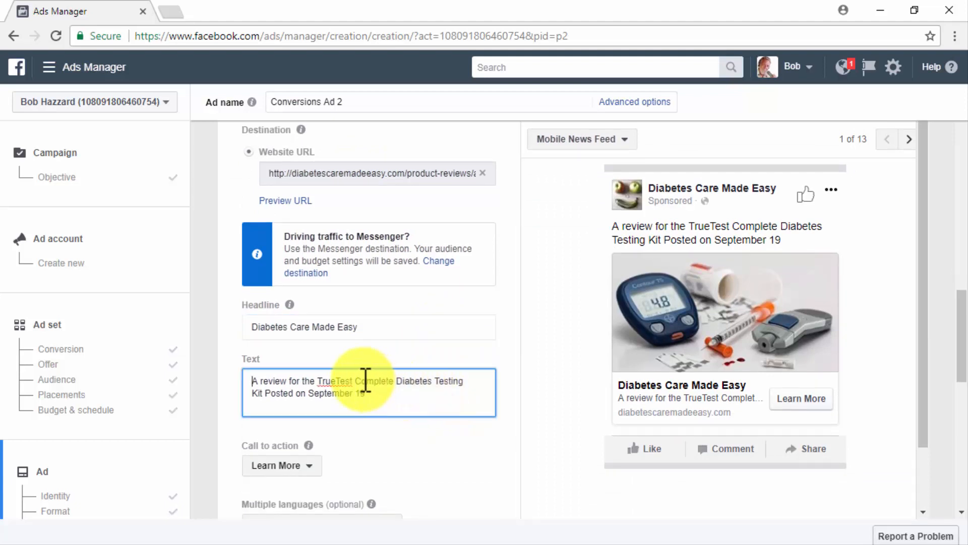
{"action": "type", "text": "Testing Kit"}
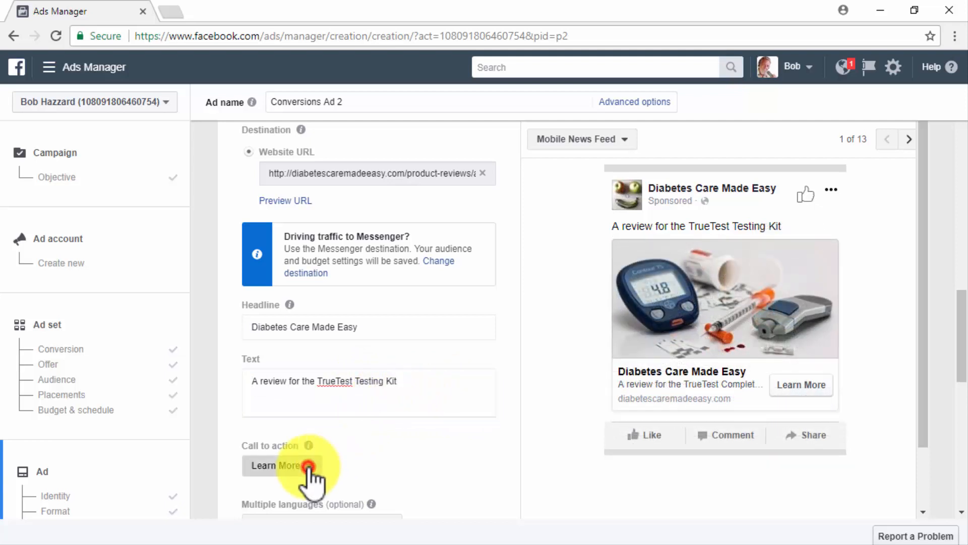
Try the Listen now call to action, then switch back to Learn More.
{"action": "left_click", "coordinate": [281, 465]}
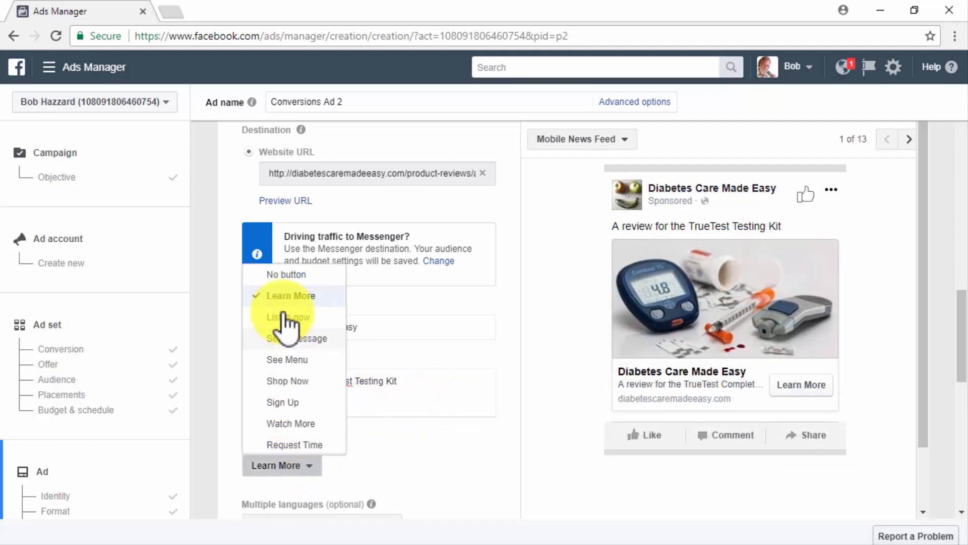
{"action": "left_click", "coordinate": [288, 317]}
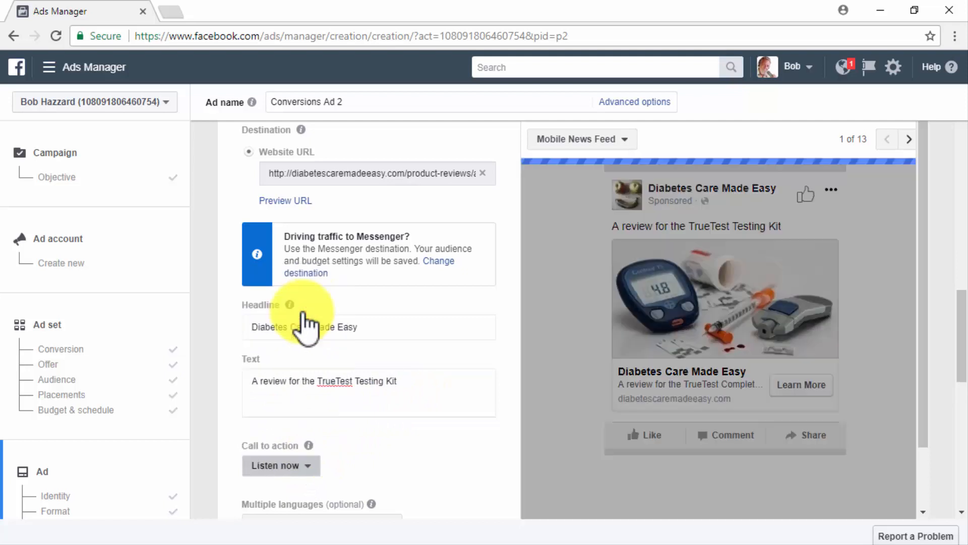
{"action": "left_click", "coordinate": [281, 465]}
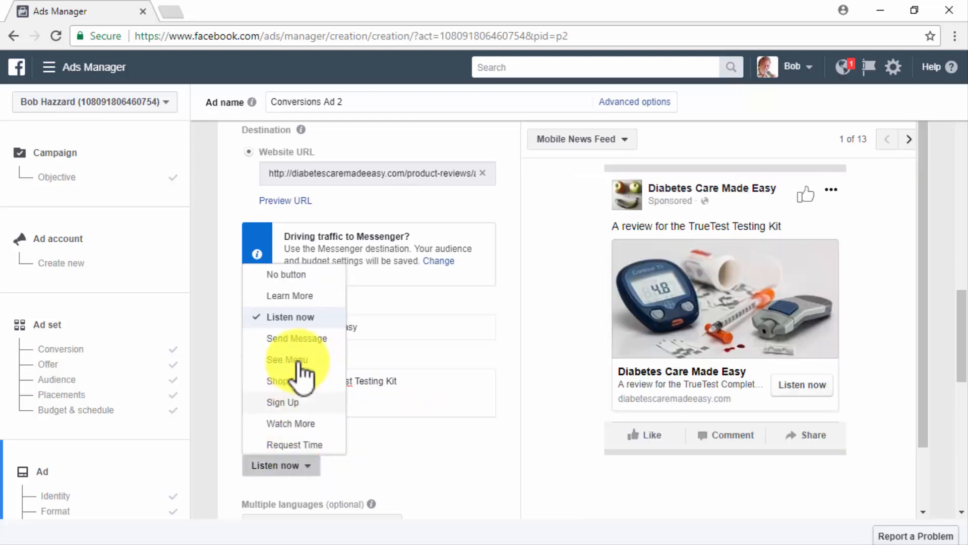
{"action": "left_click", "coordinate": [290, 295]}
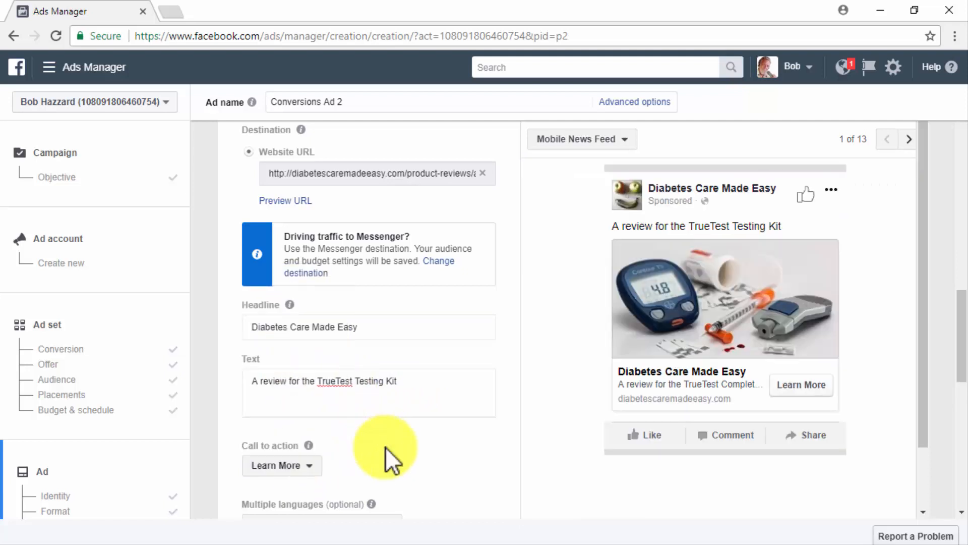
Type 'Diabetes Care, Made Easy' into the News Feed link description field.
{"action": "scroll", "scroll_direction": "down", "scroll_amount": 3}
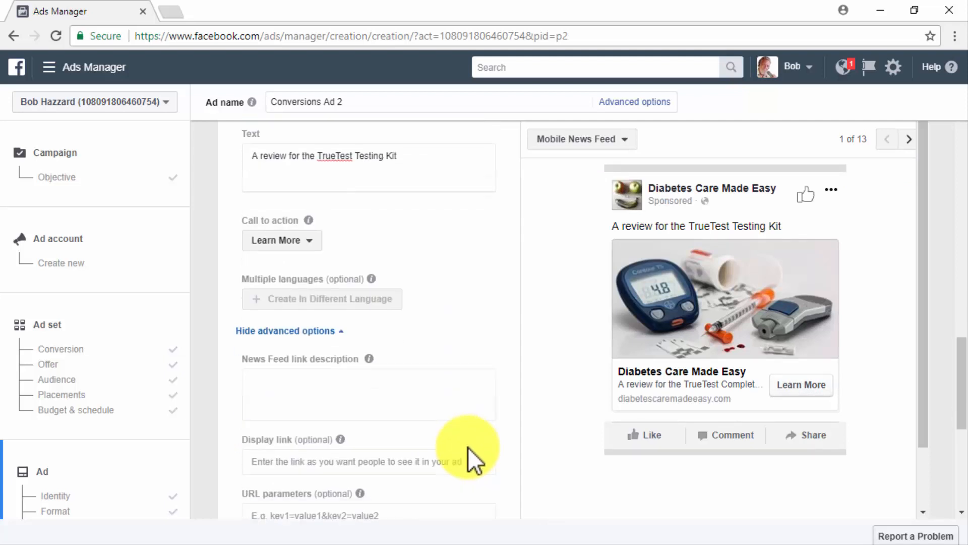
{"action": "left_click", "coordinate": [368, 391]}
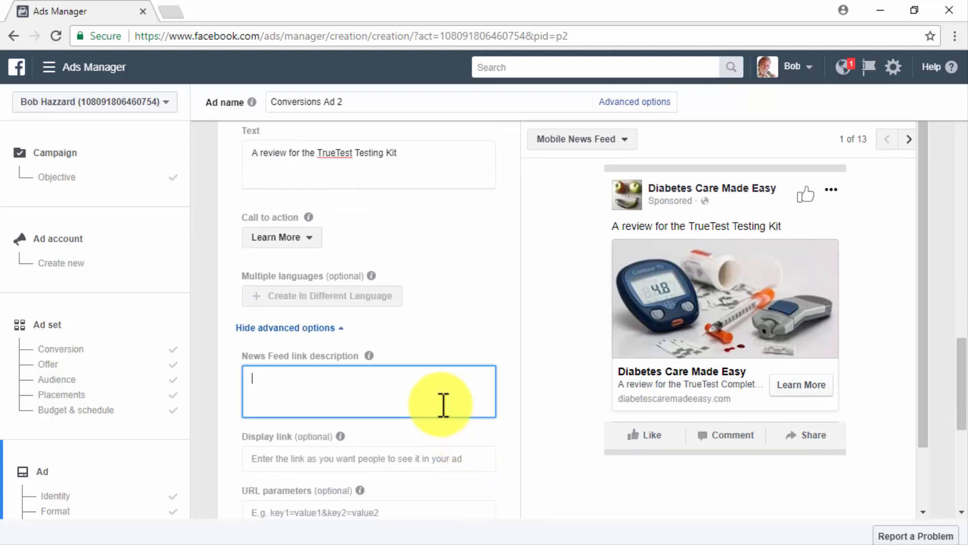
{"action": "type", "text": "Diabetes Care, Made Easy"}
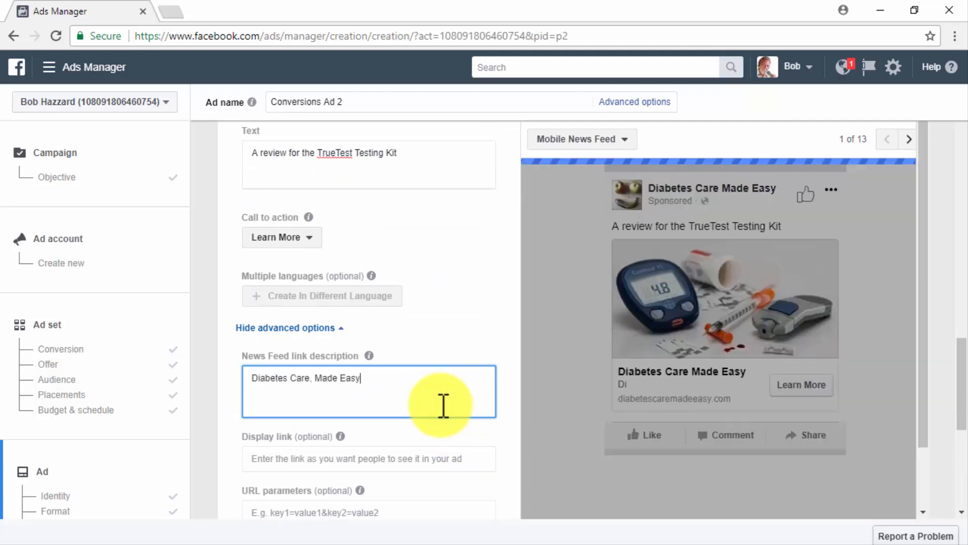
{"action": "mouse_move", "coordinate": [528, 371]}
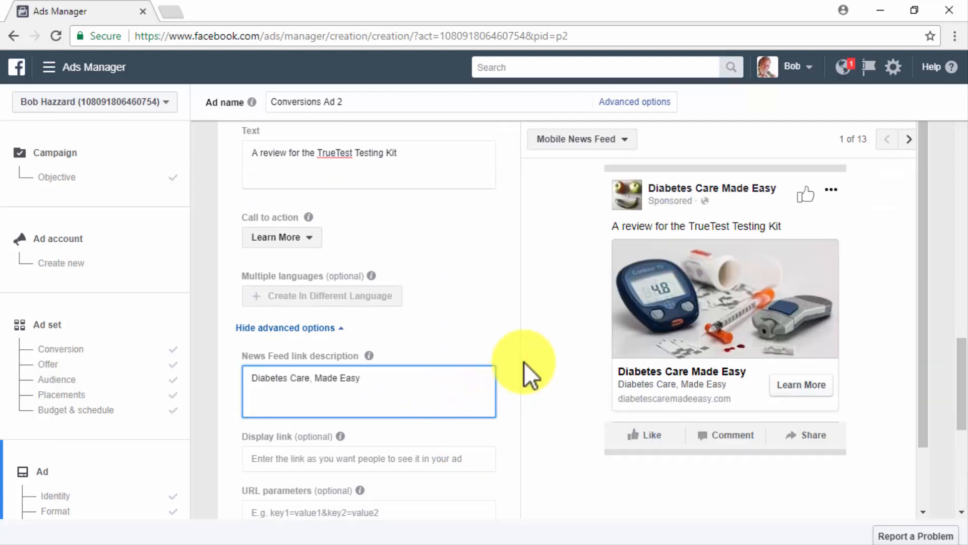
Switch the ad preview to Desktop News Feed and scroll down to Confirm.
{"action": "left_click", "coordinate": [578, 138]}
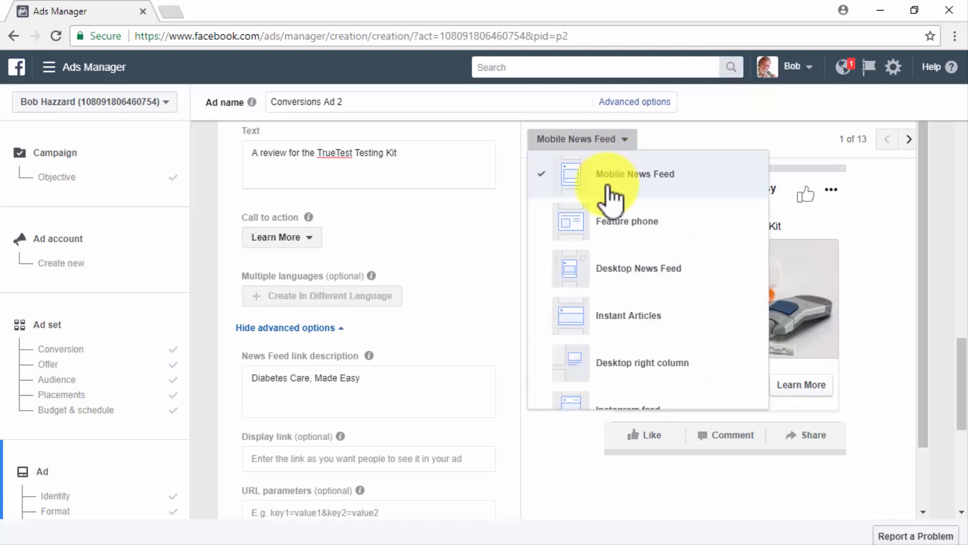
{"action": "left_click", "coordinate": [639, 268]}
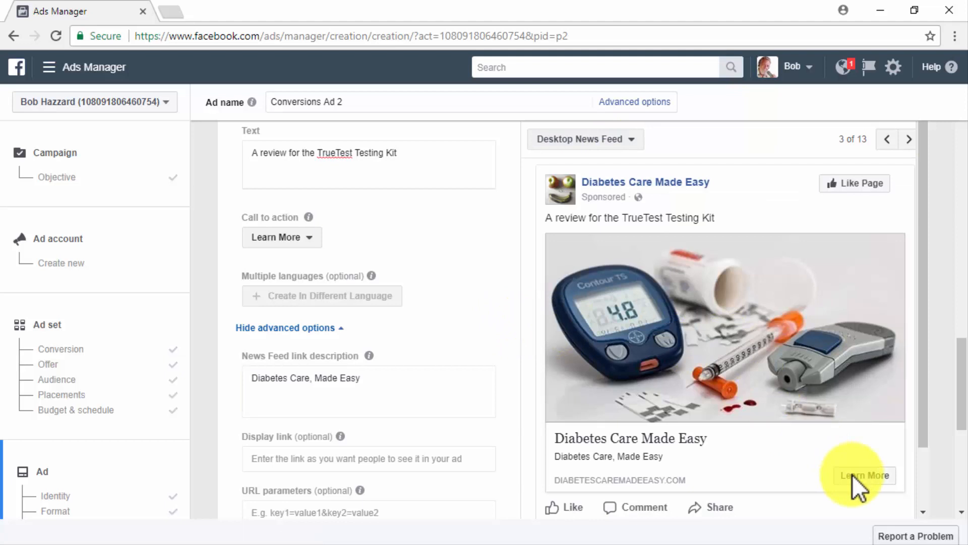
{"action": "scroll", "scroll_direction": "down", "scroll_amount": 3}
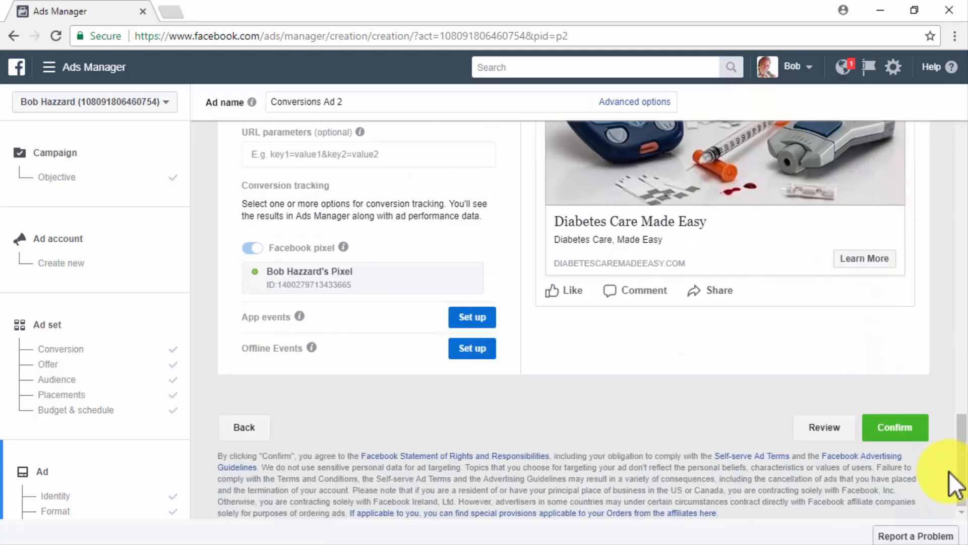